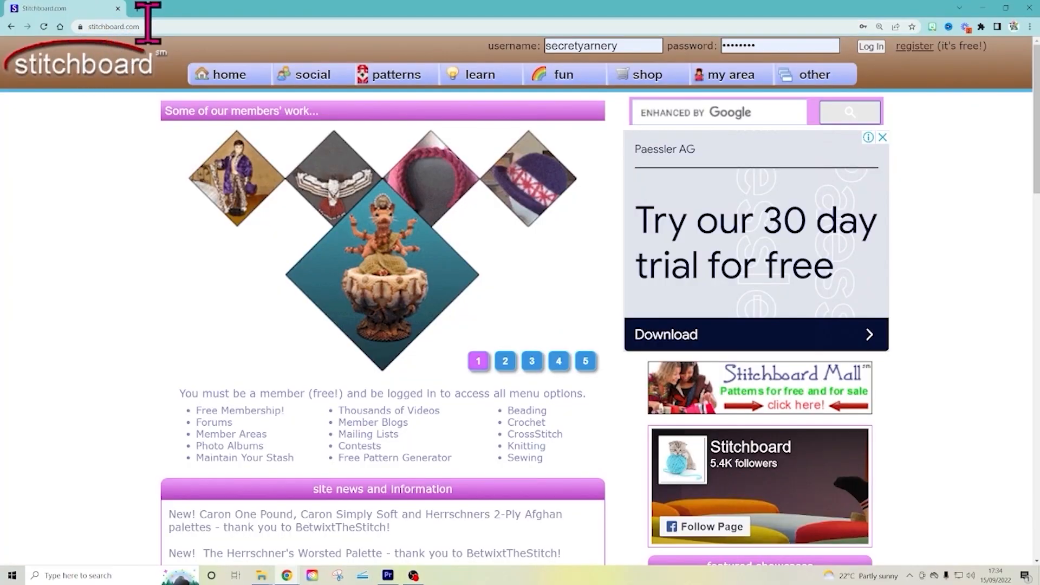
Log in with the prefilled credentials and open the patterns menu on the member homepage.
left_click(111, 27)
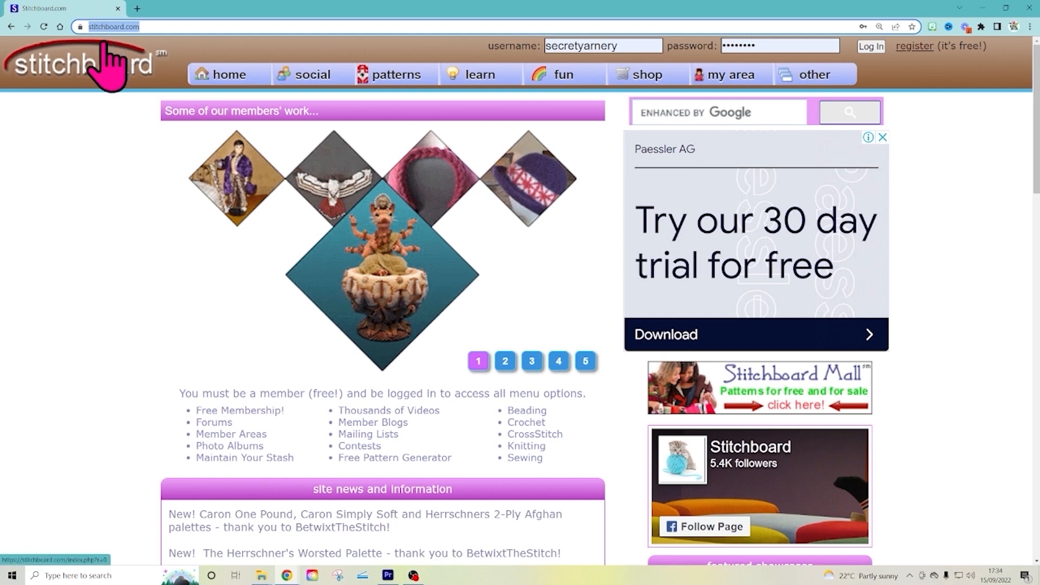
mouse_move(923, 74)
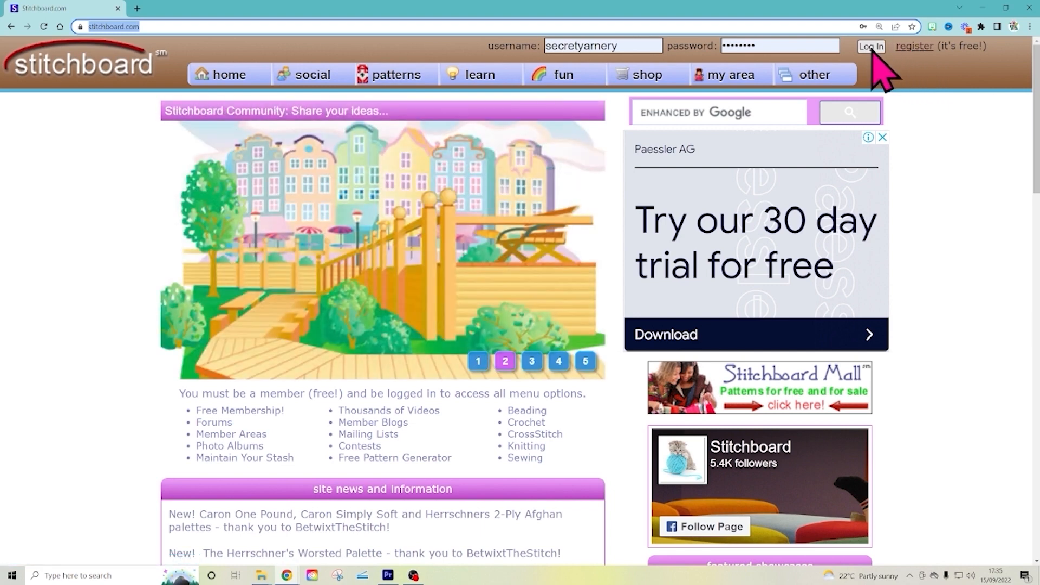
left_click(870, 45)
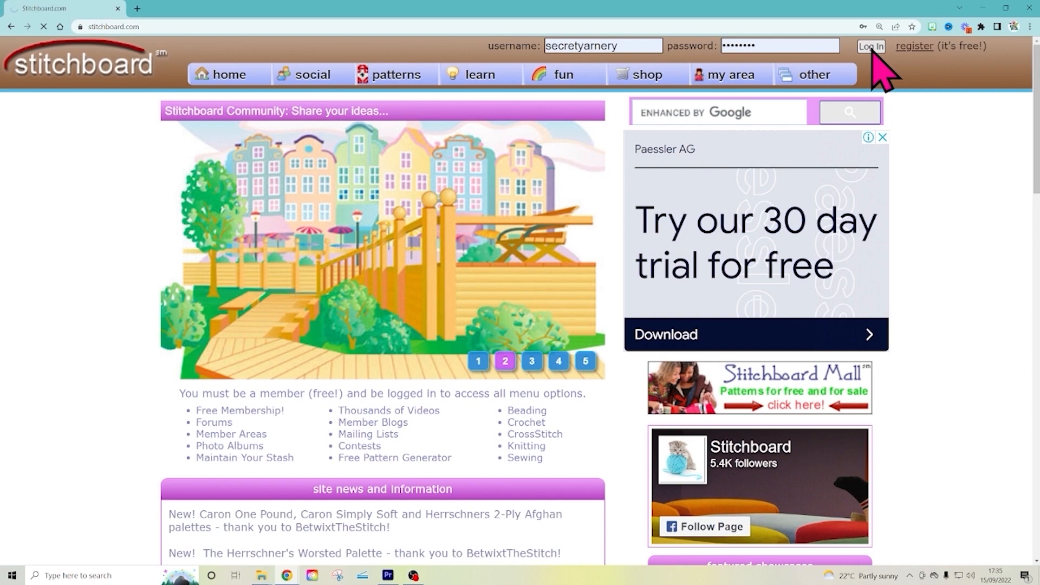
left_click(871, 47)
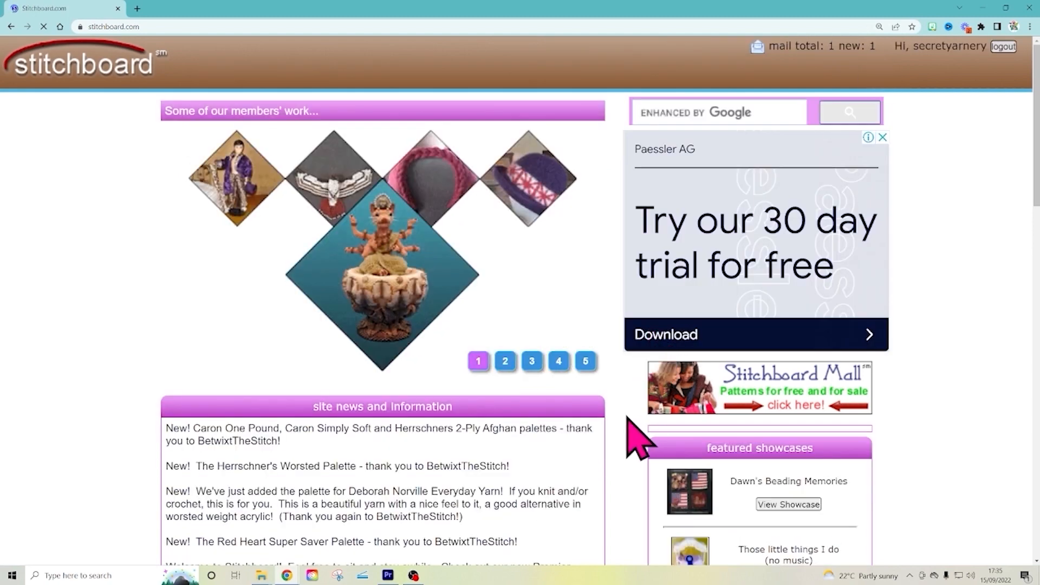
scroll("down", 3)
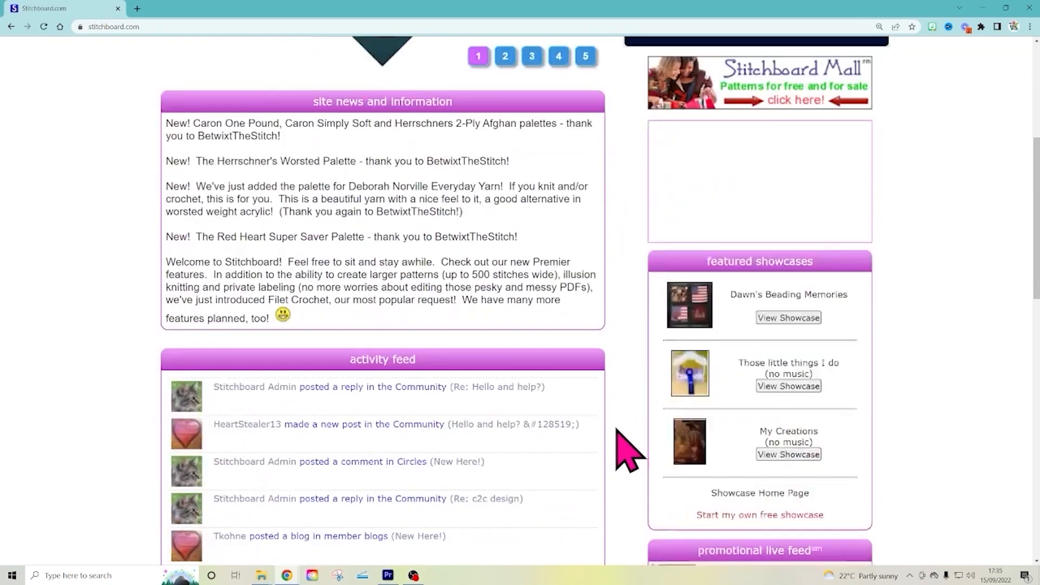
left_click(396, 74)
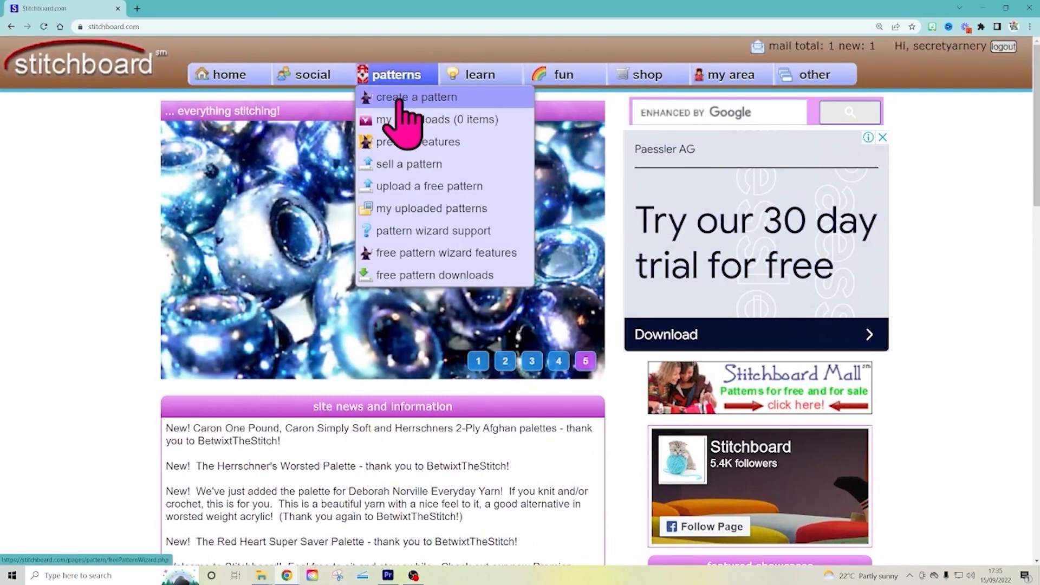
mouse_move(398, 123)
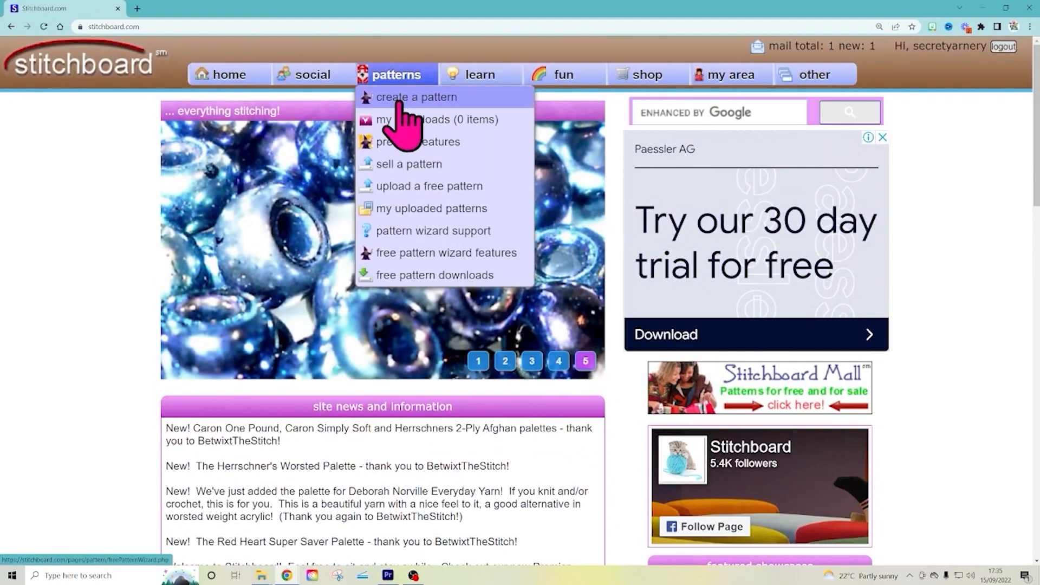
Choose 'create a pattern' from the patterns menu.
left_click(416, 97)
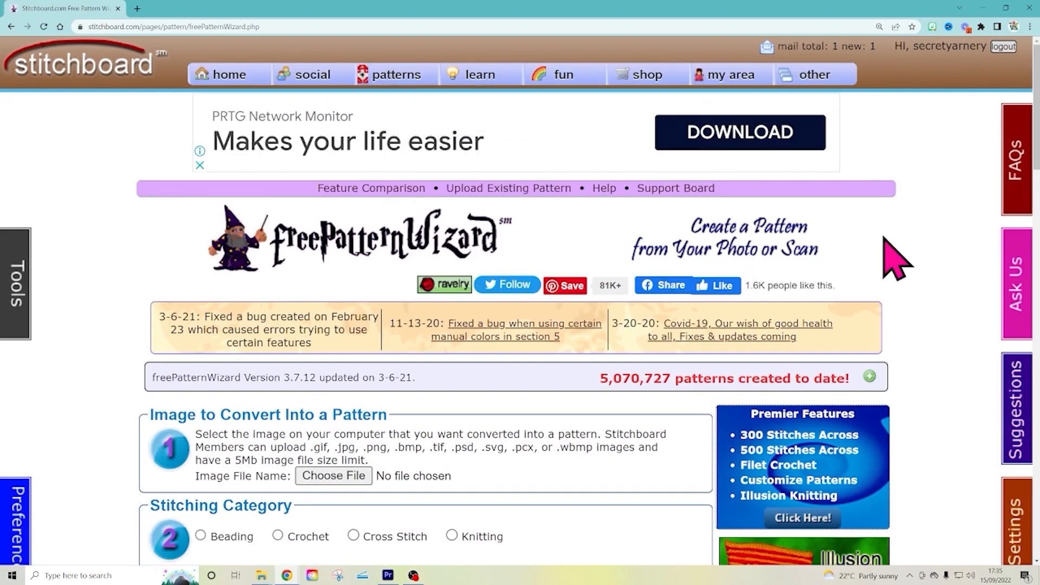
Choose the orange Family PNG from Downloads > New folder as the source image.
scroll("down", 3)
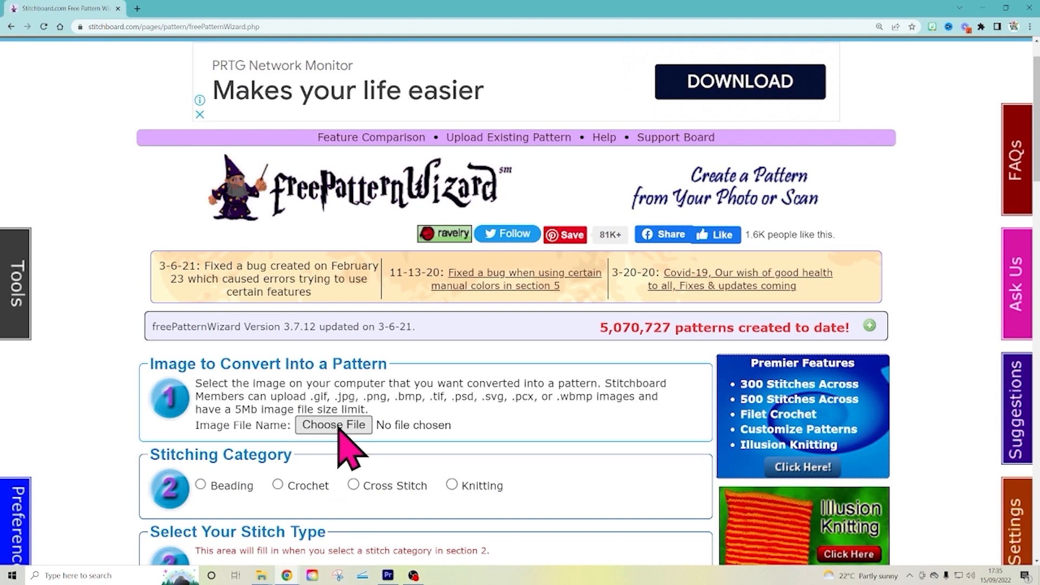
scroll("down", 3)
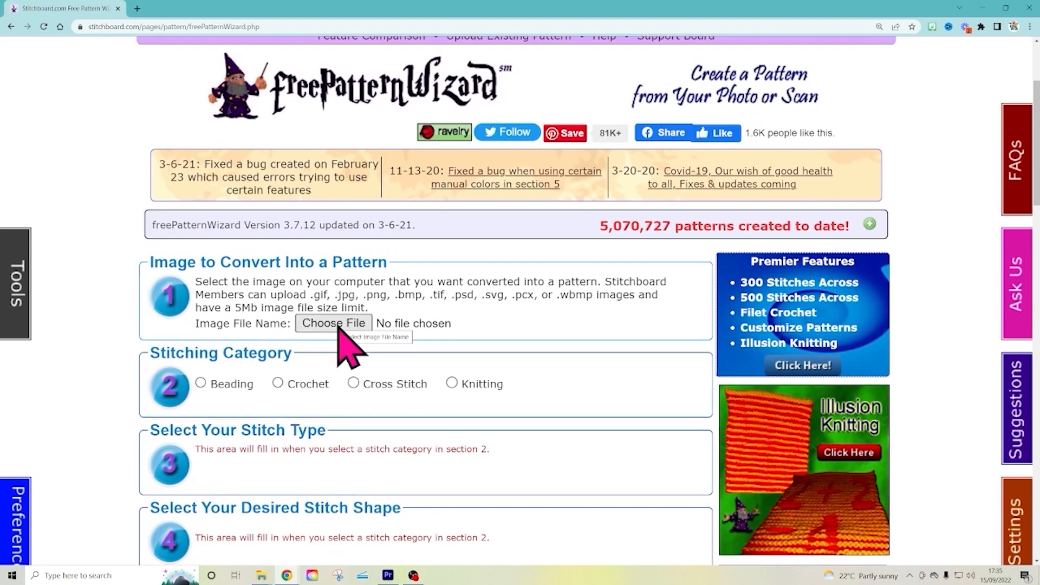
left_click(334, 323)
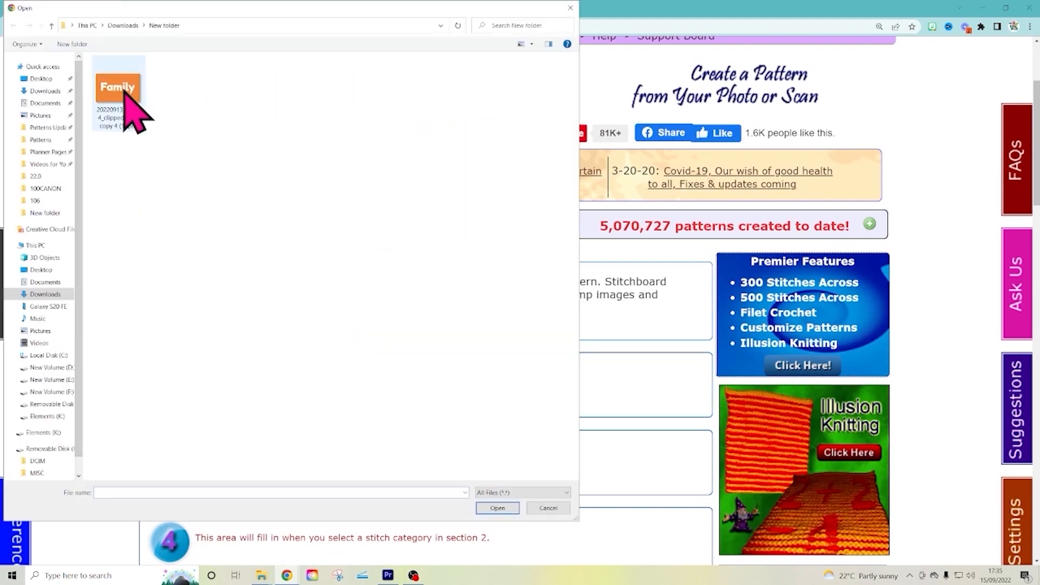
left_click(497, 508)
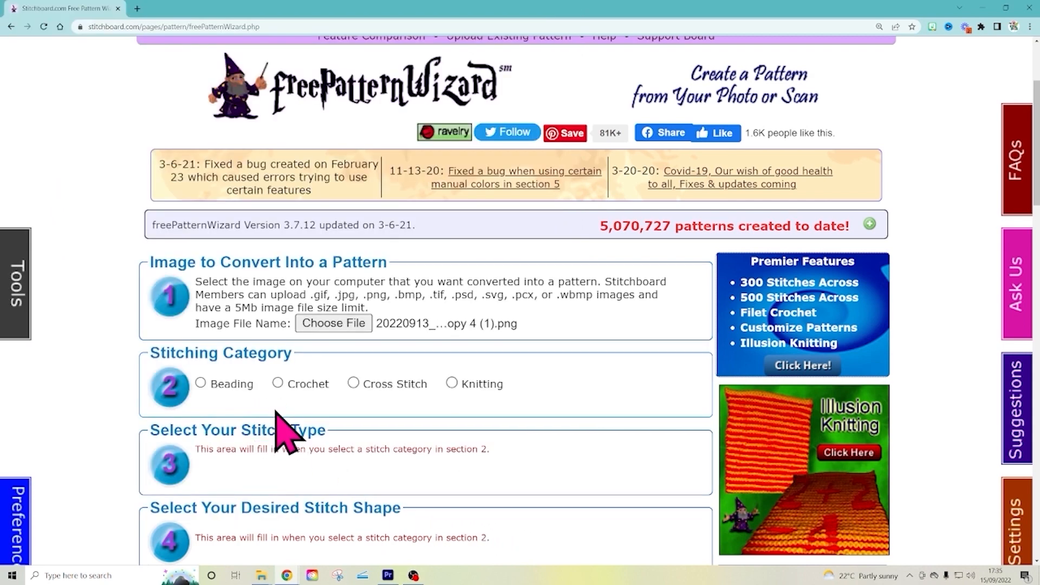
Select Crochet as the stitching category, keeping Standard stitch type and shape.
left_click(278, 383)
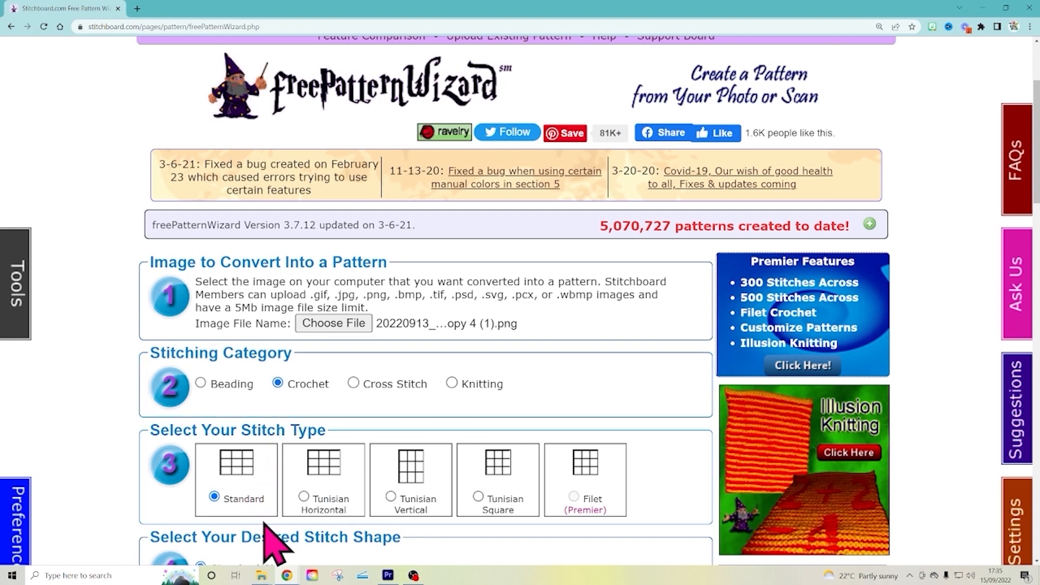
scroll("down", 3)
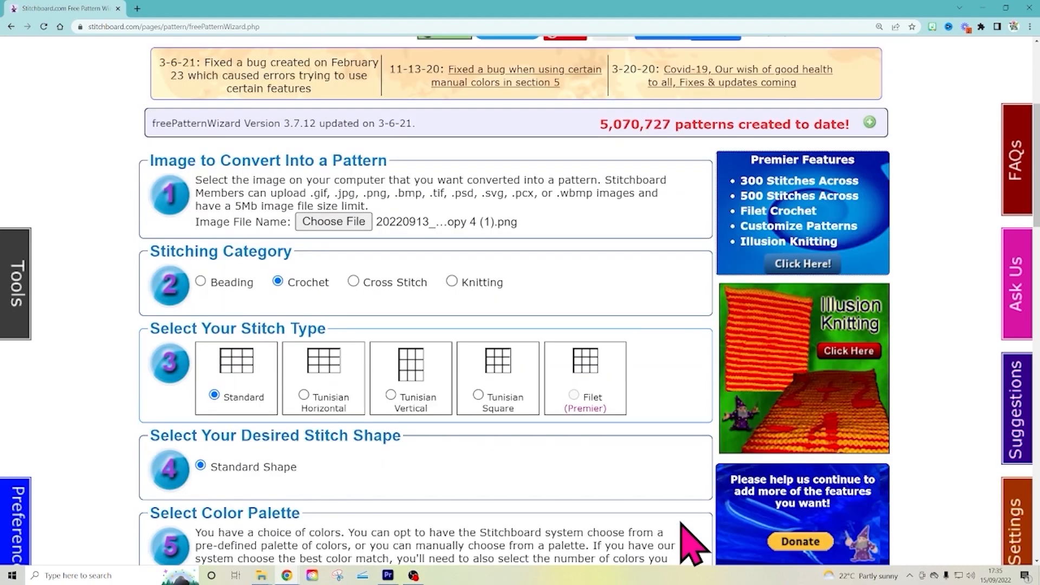
scroll("down", 3)
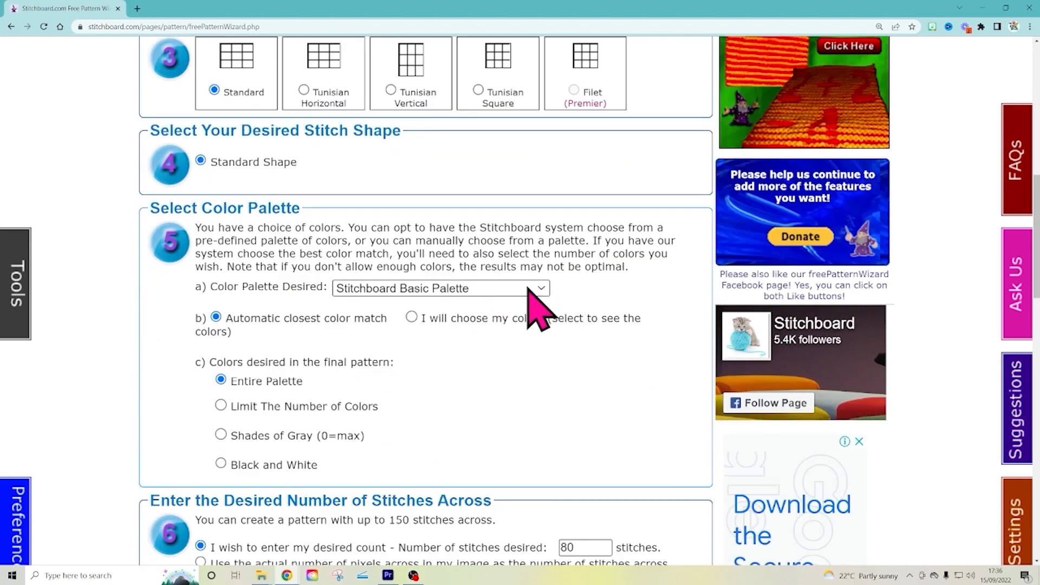
mouse_move(381, 382)
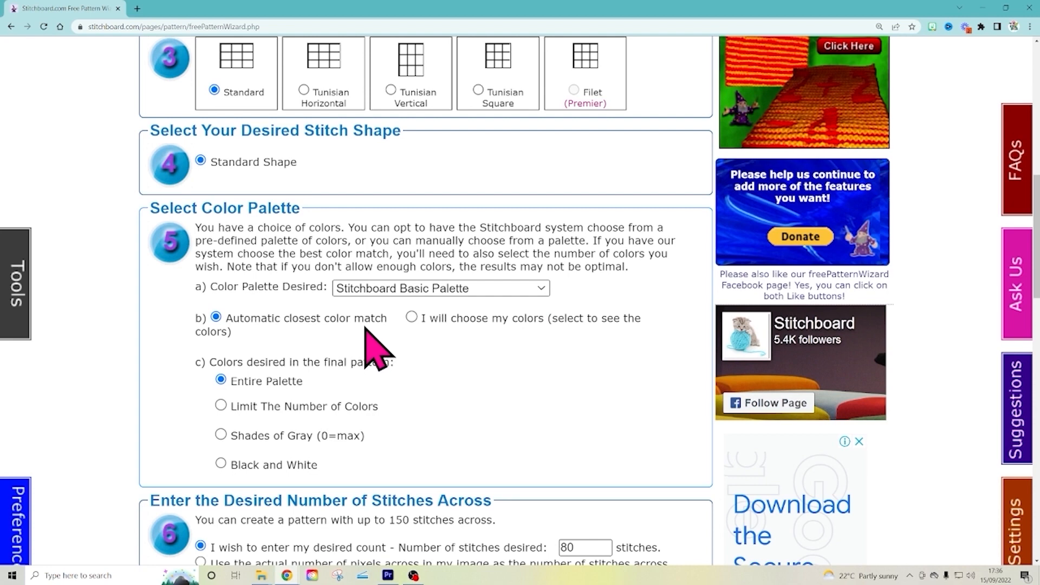
mouse_move(487, 355)
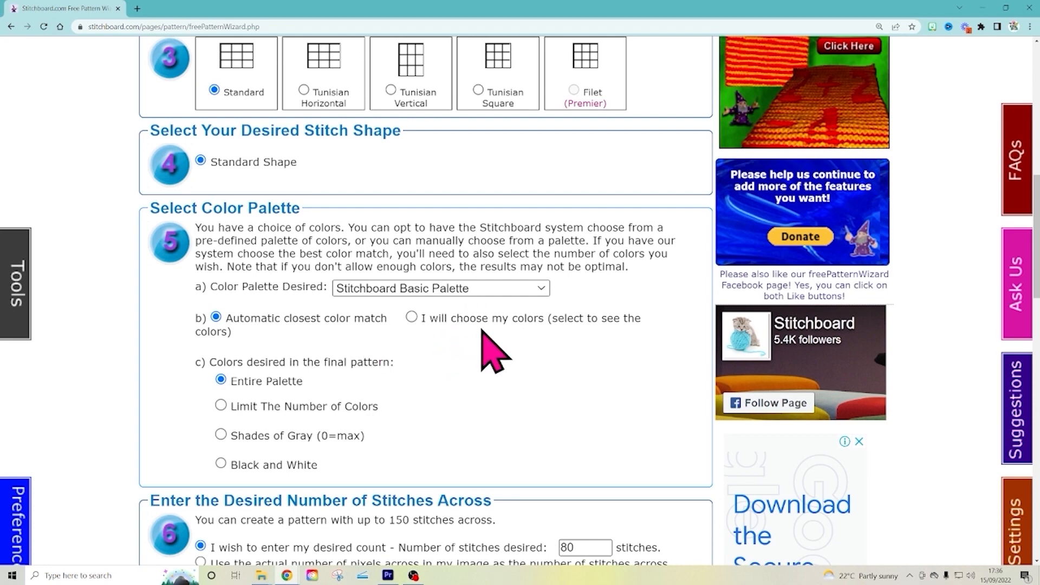
Keep automatic closest colour matching and limit the palette to 2 colours.
left_click(412, 319)
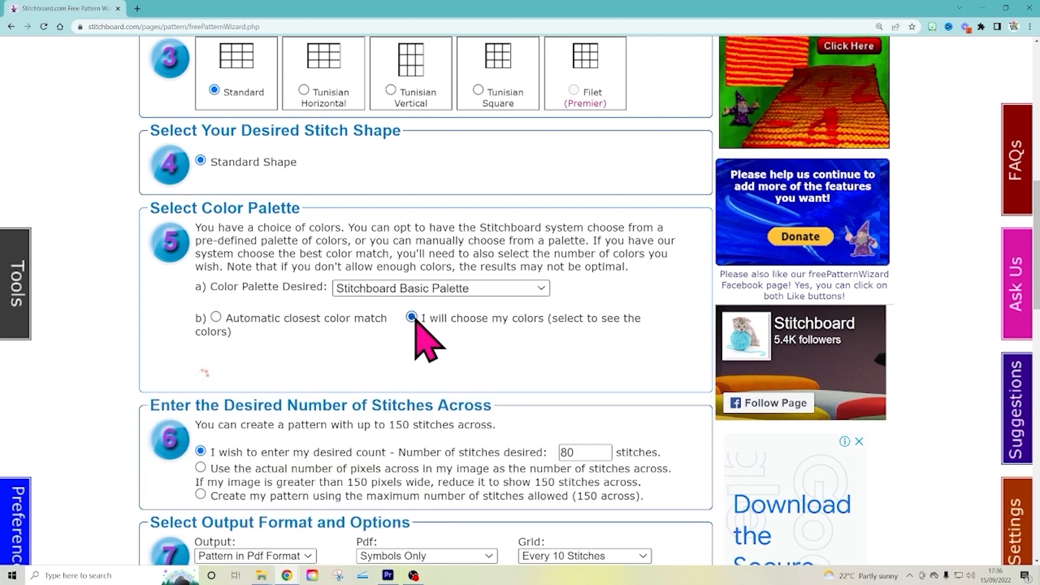
left_click(411, 317)
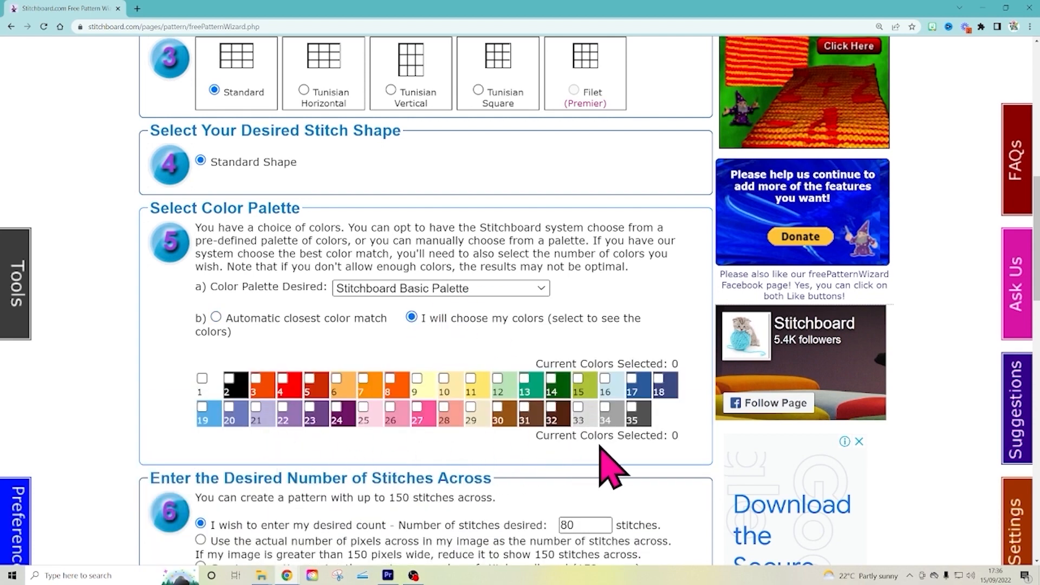
mouse_move(627, 467)
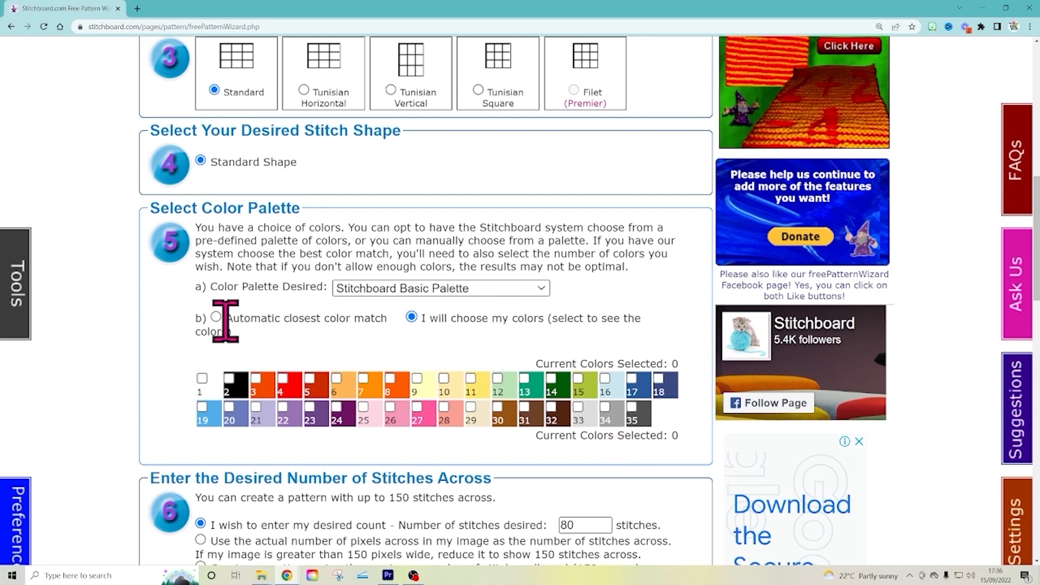
left_click(215, 318)
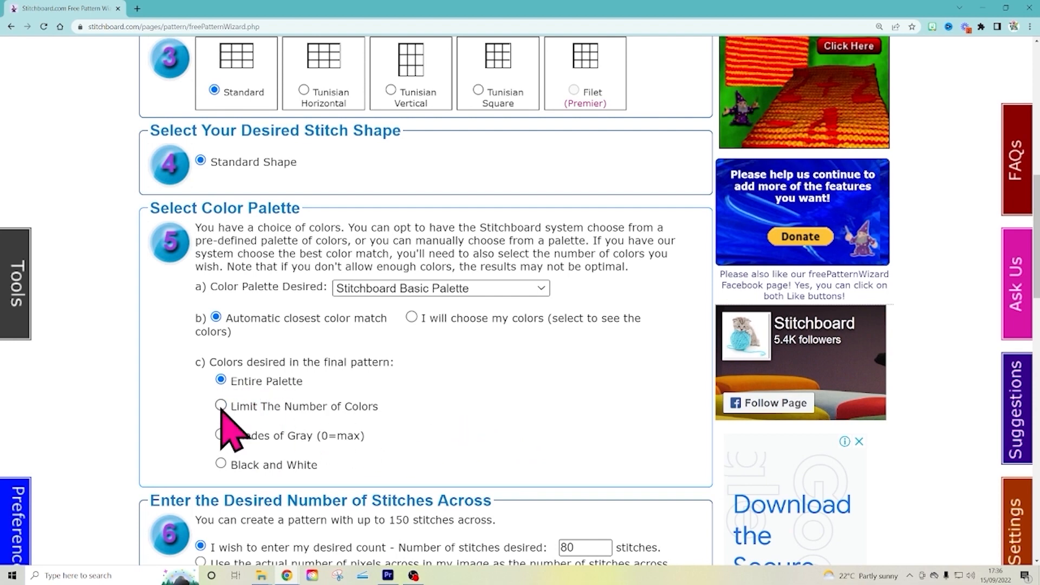
left_click(220, 406)
type("2")
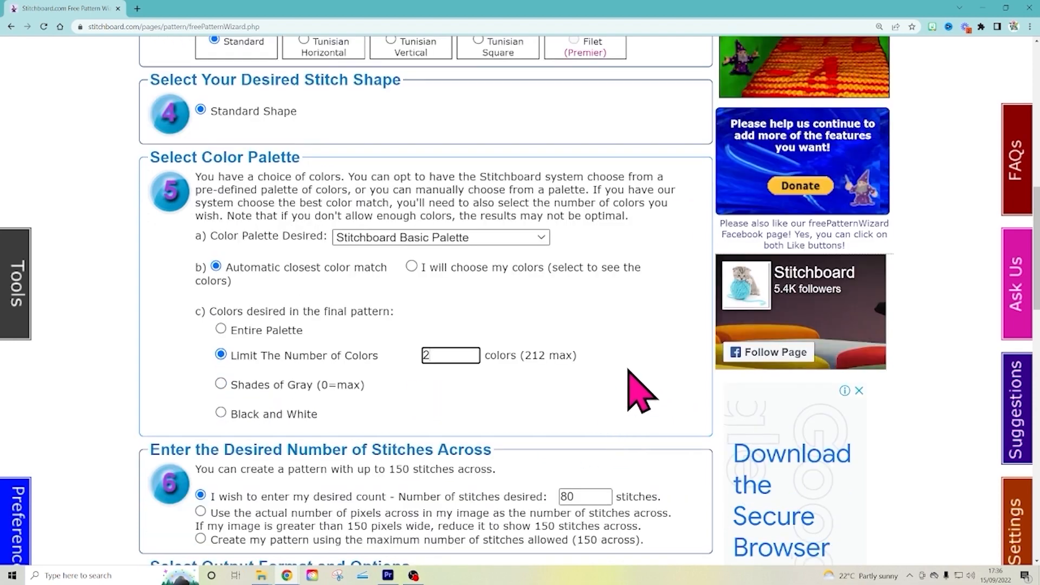
scroll("down", 3)
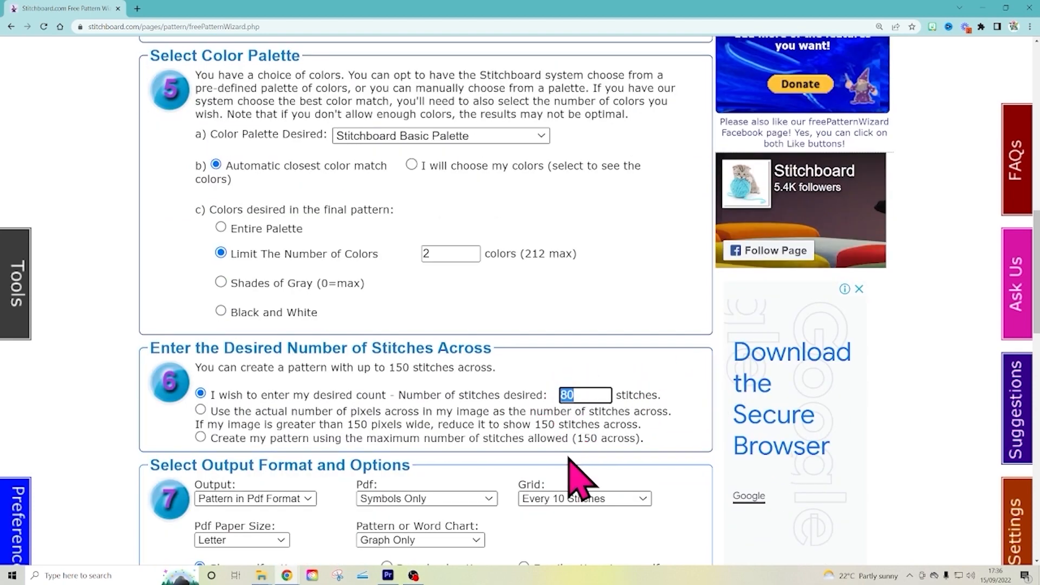
mouse_move(587, 478)
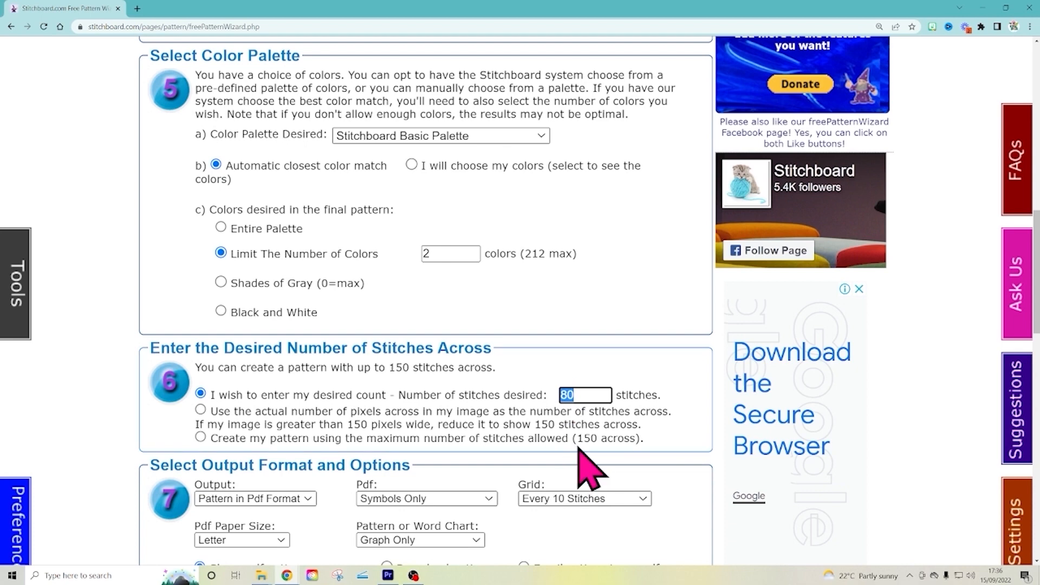
mouse_move(647, 475)
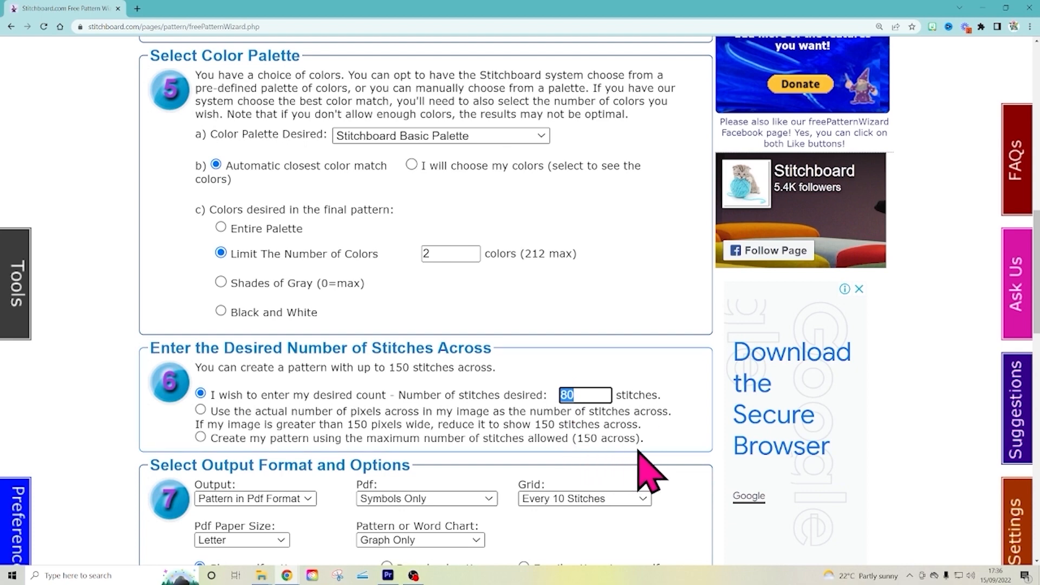
mouse_move(697, 425)
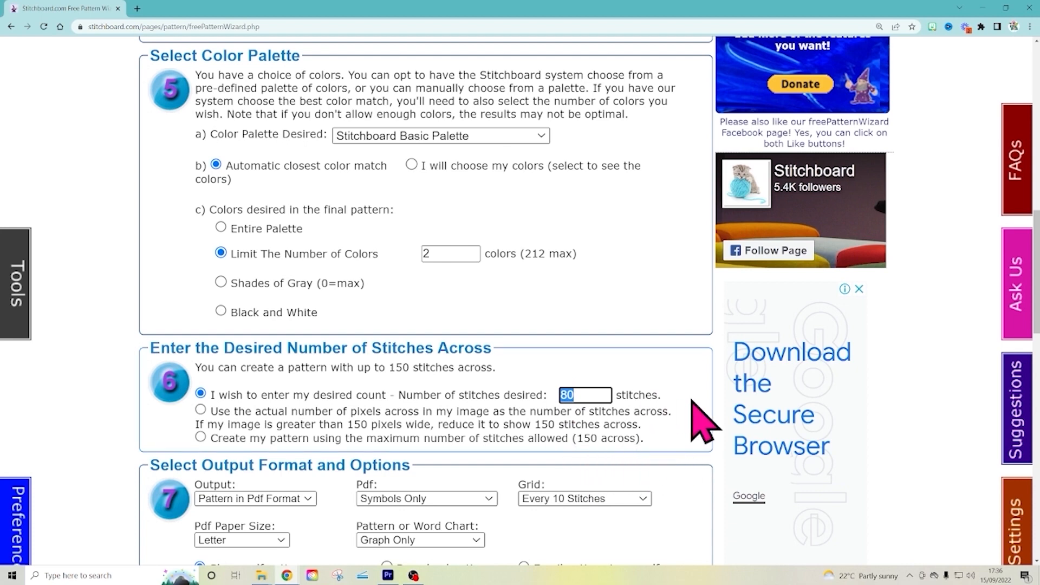
mouse_move(697, 428)
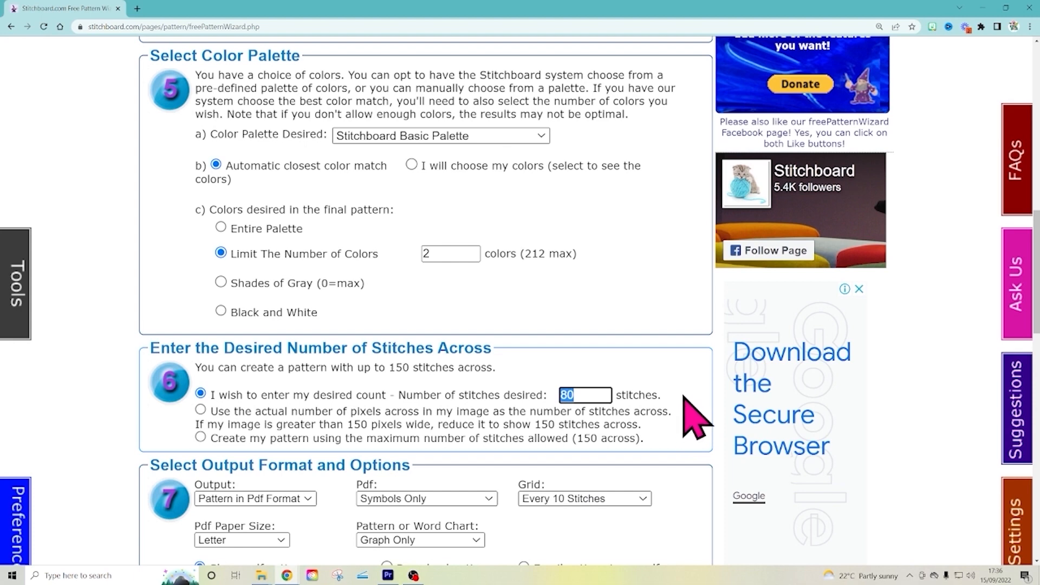
mouse_move(670, 471)
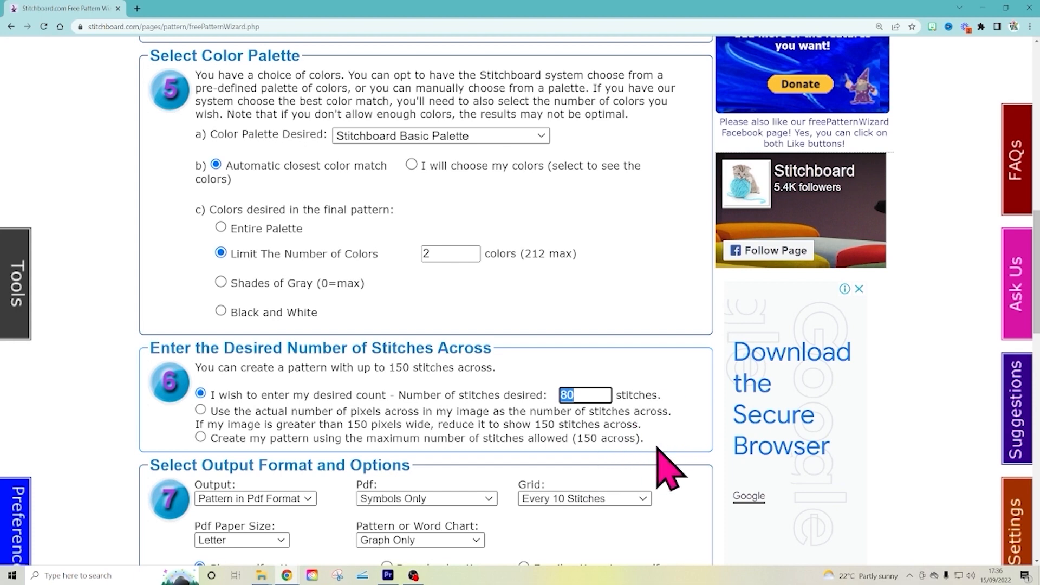
Set the PDF to A4 paper, both colours and symbols, with graph and word chart.
scroll("down", 3)
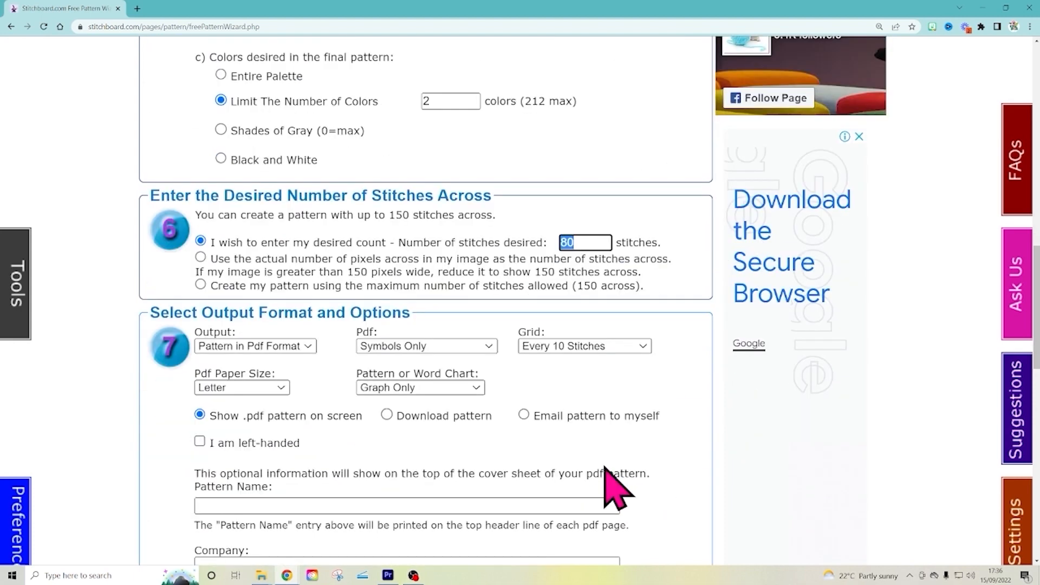
left_click(241, 387)
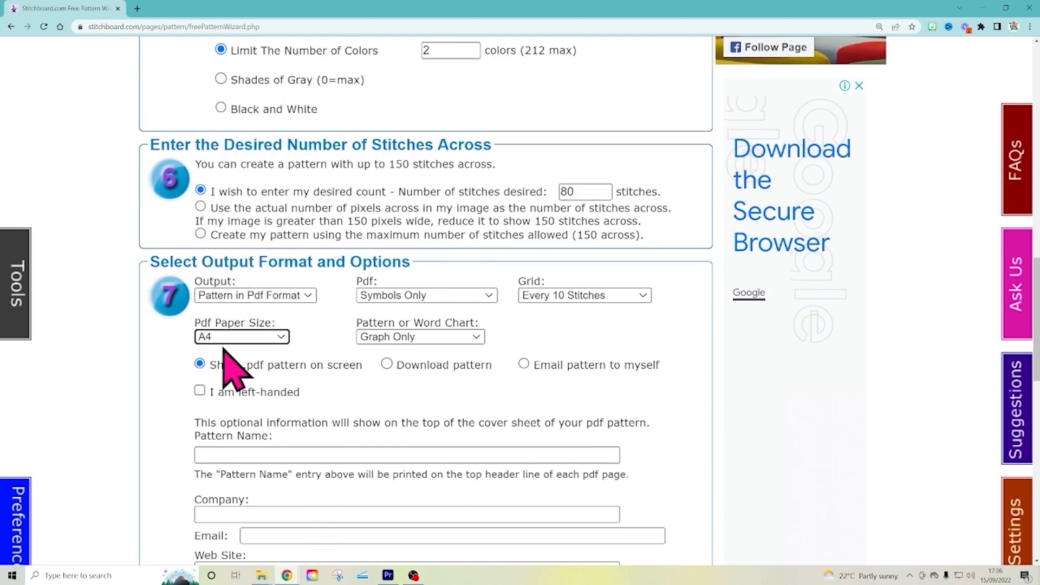
mouse_move(318, 319)
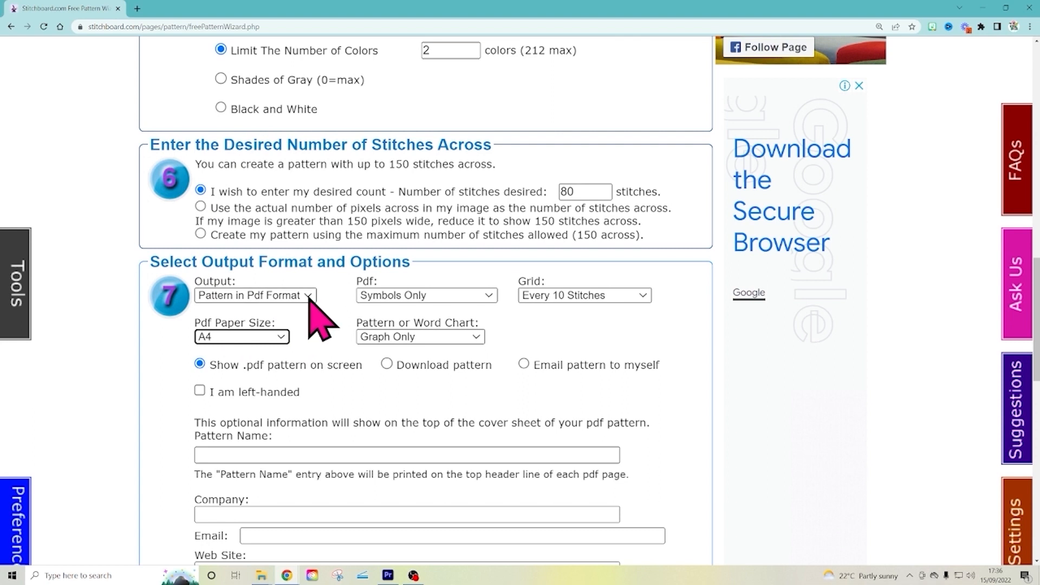
mouse_move(315, 318)
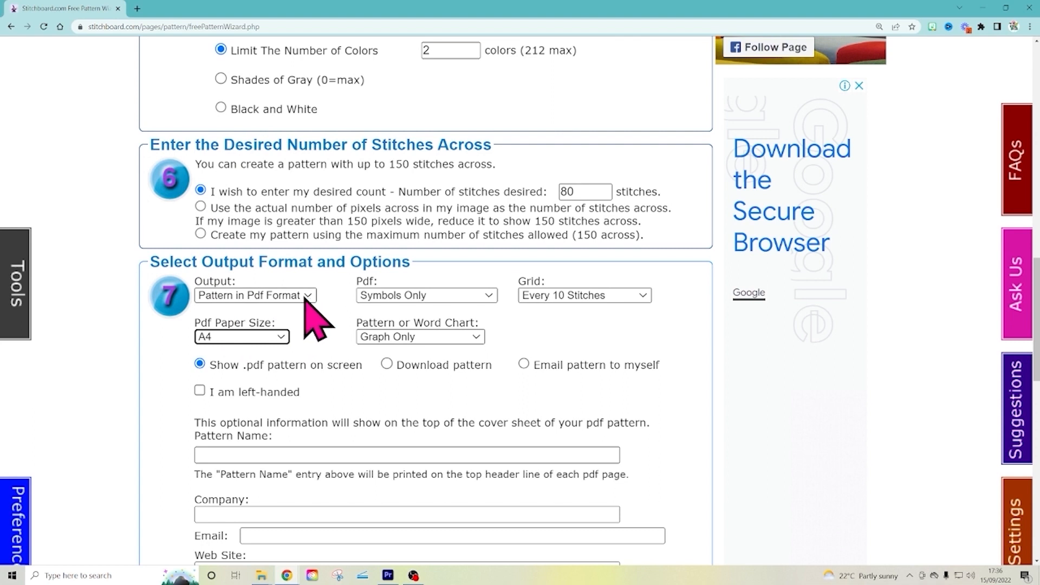
mouse_move(491, 312)
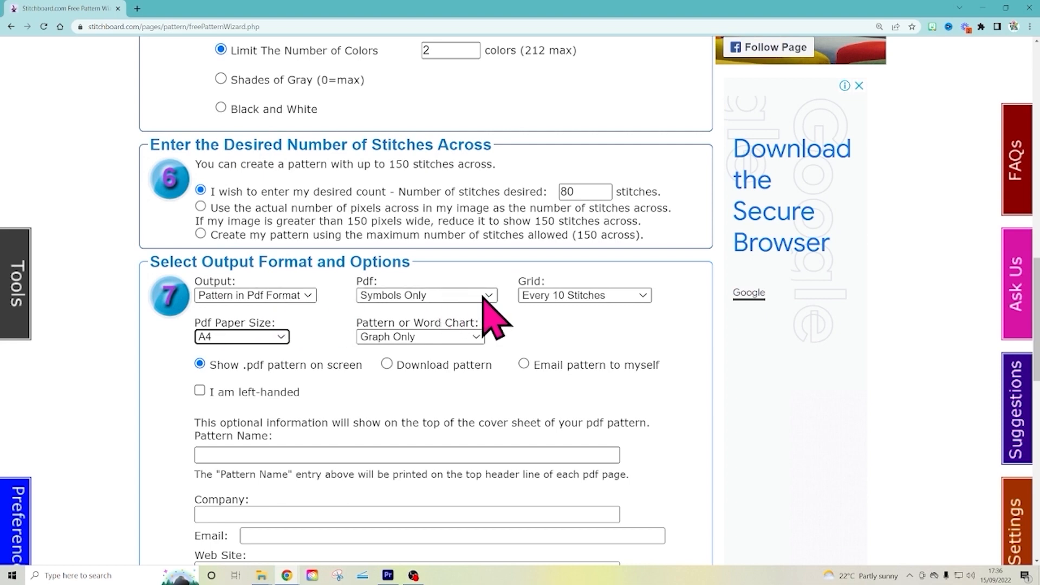
left_click(427, 295)
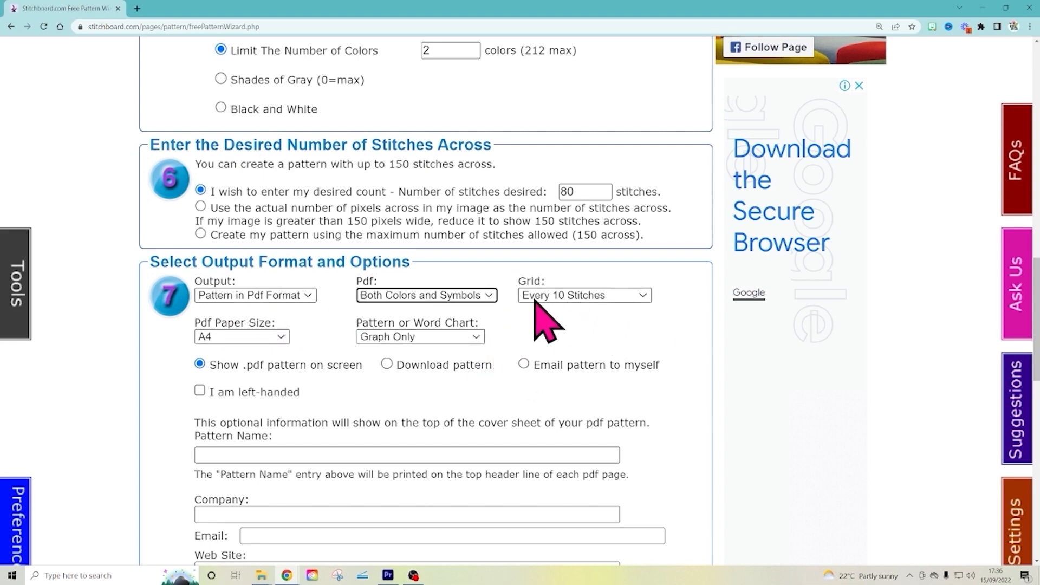
mouse_move(589, 325)
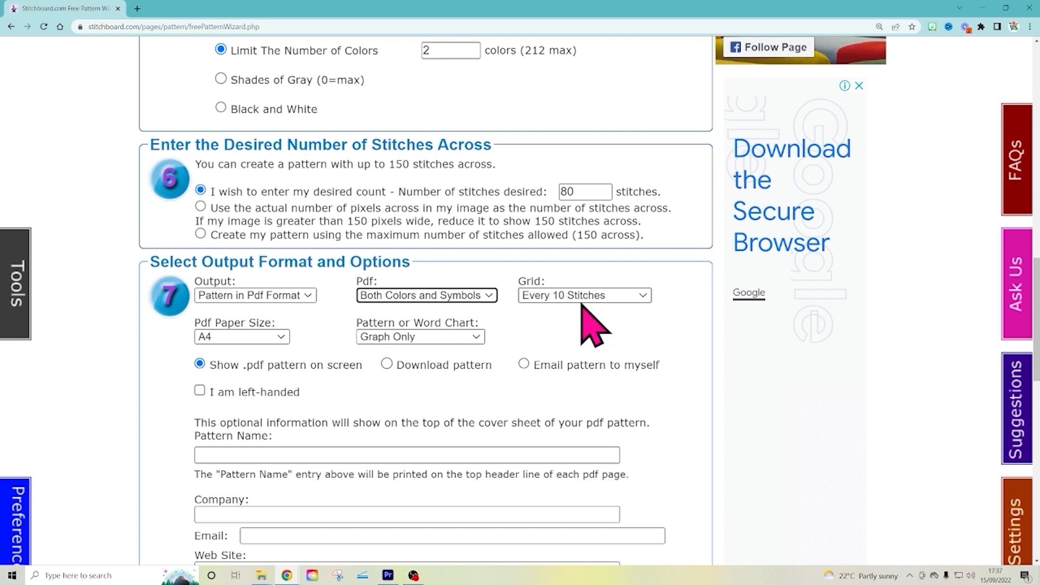
left_click(419, 337)
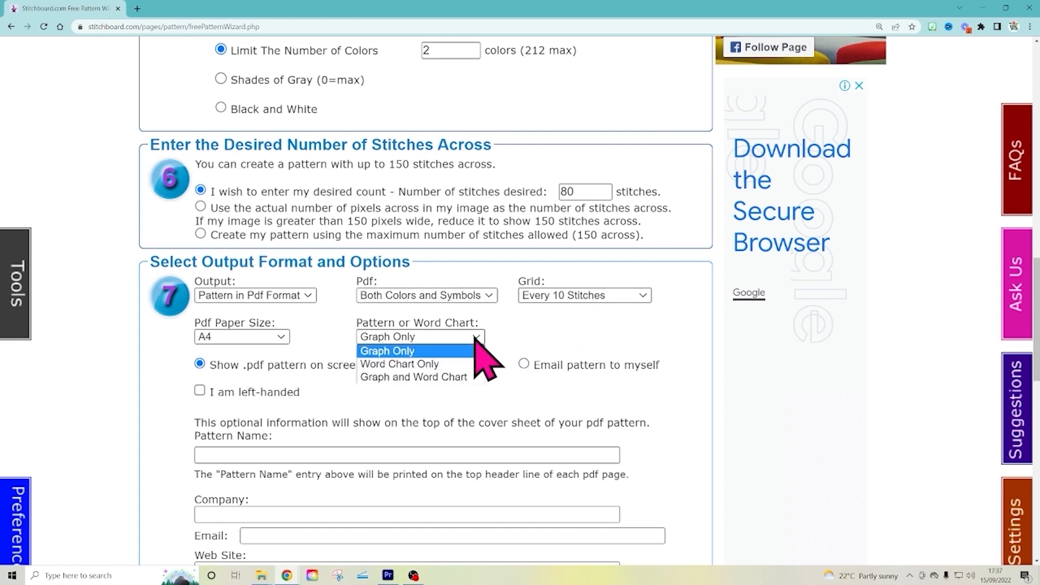
mouse_move(413, 377)
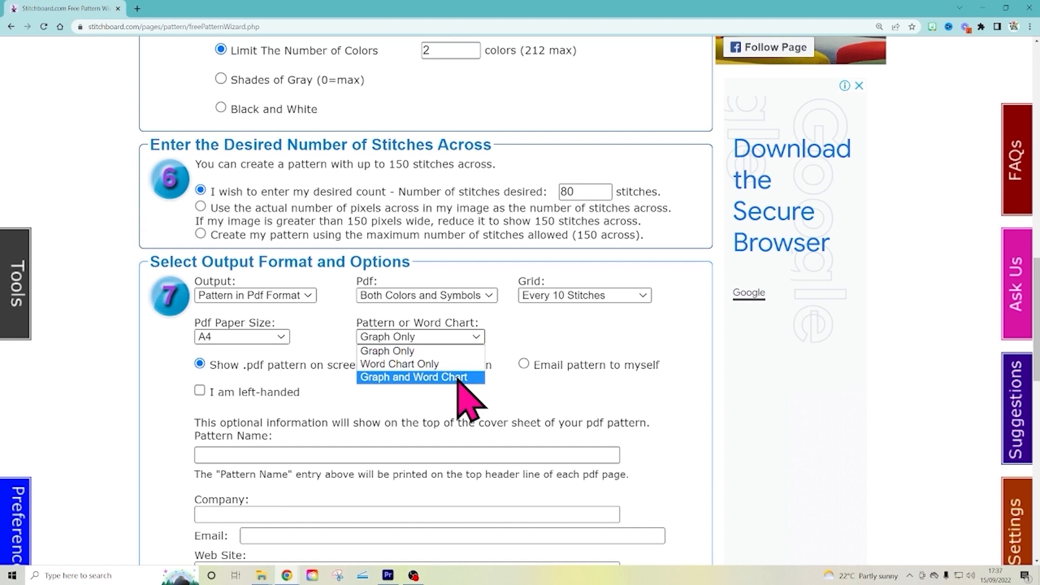
left_click(413, 377)
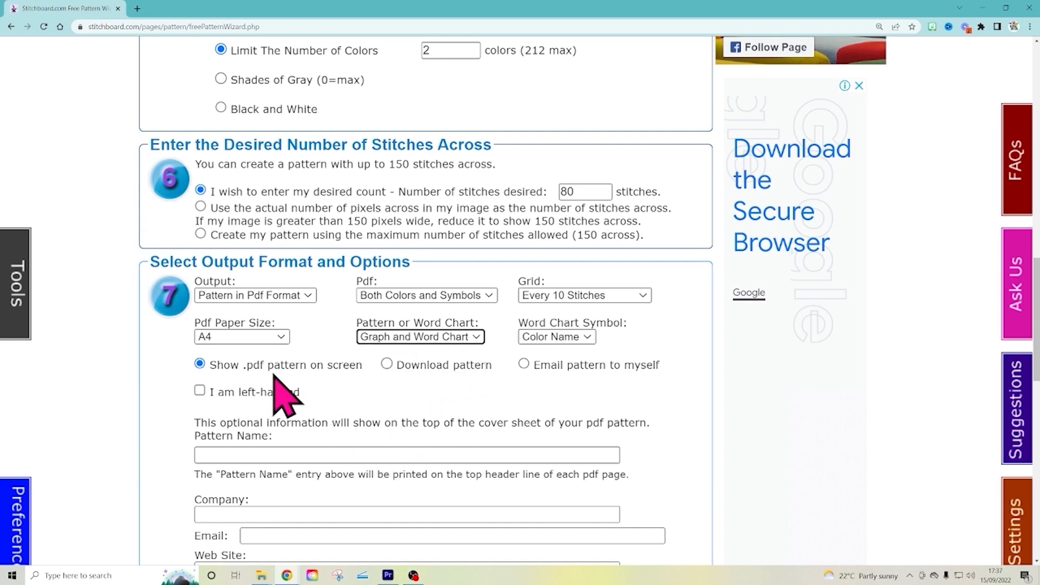
mouse_move(441, 398)
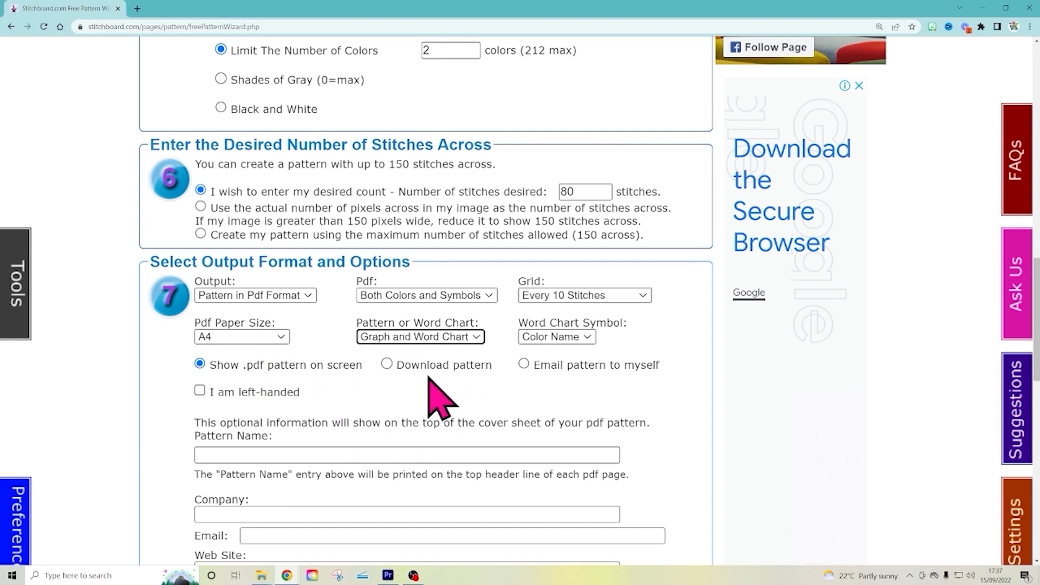
mouse_move(670, 395)
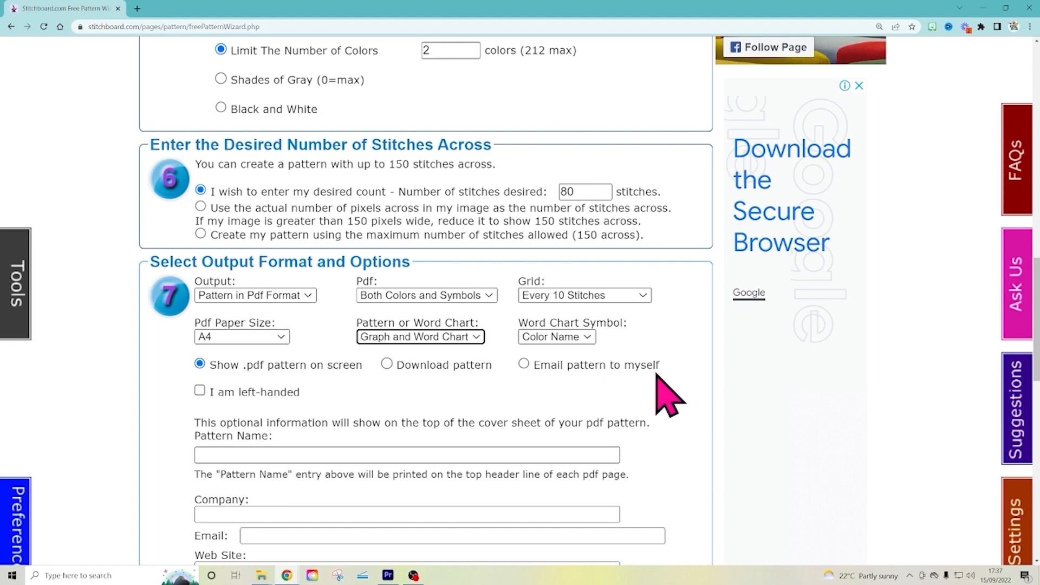
left_click(406, 454)
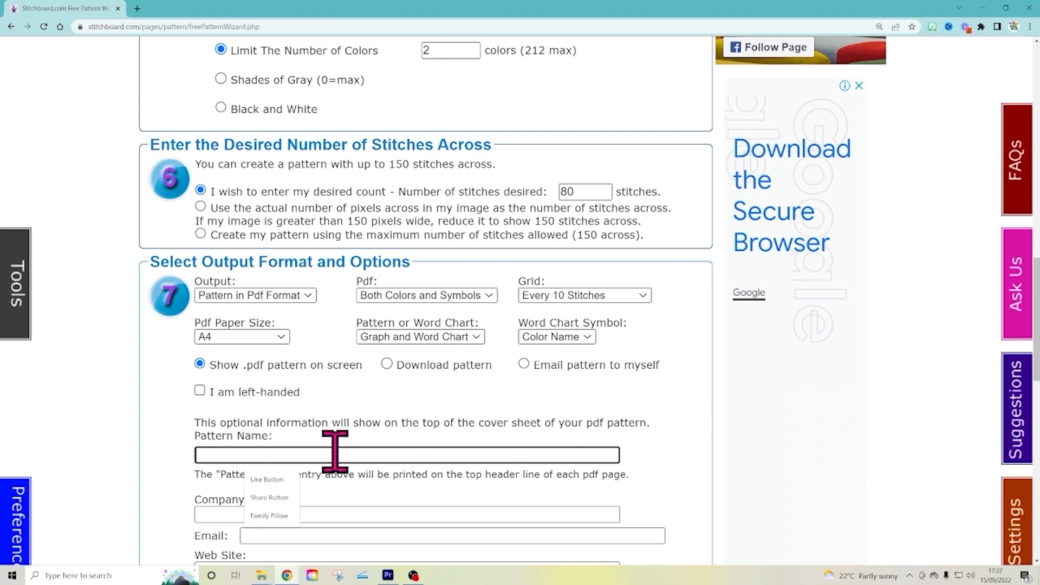
Enter 'Family Pillow' as the pattern name and scroll past the optional info fields.
type("FAmil")
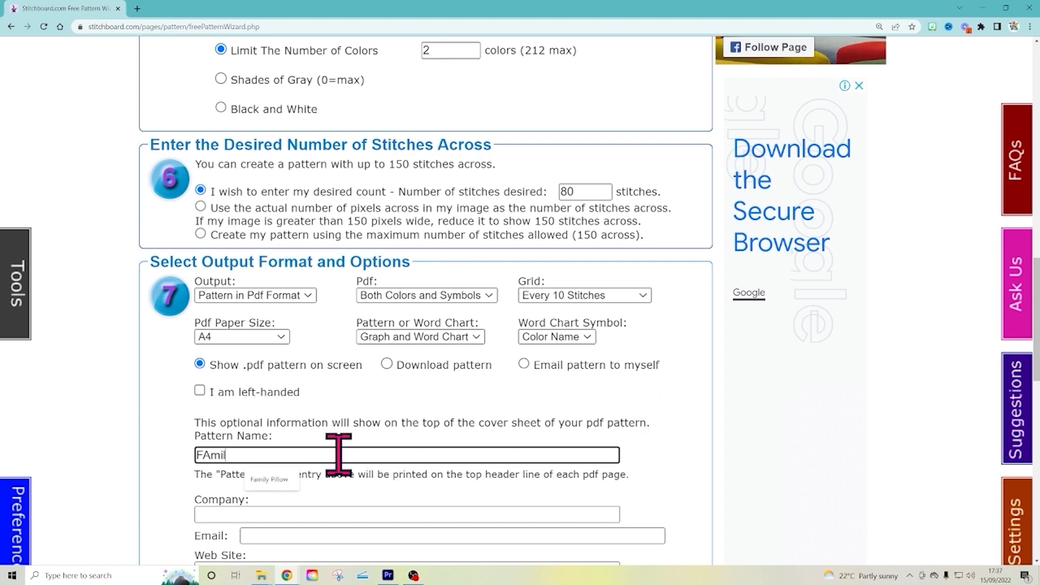
type("Family Pillow")
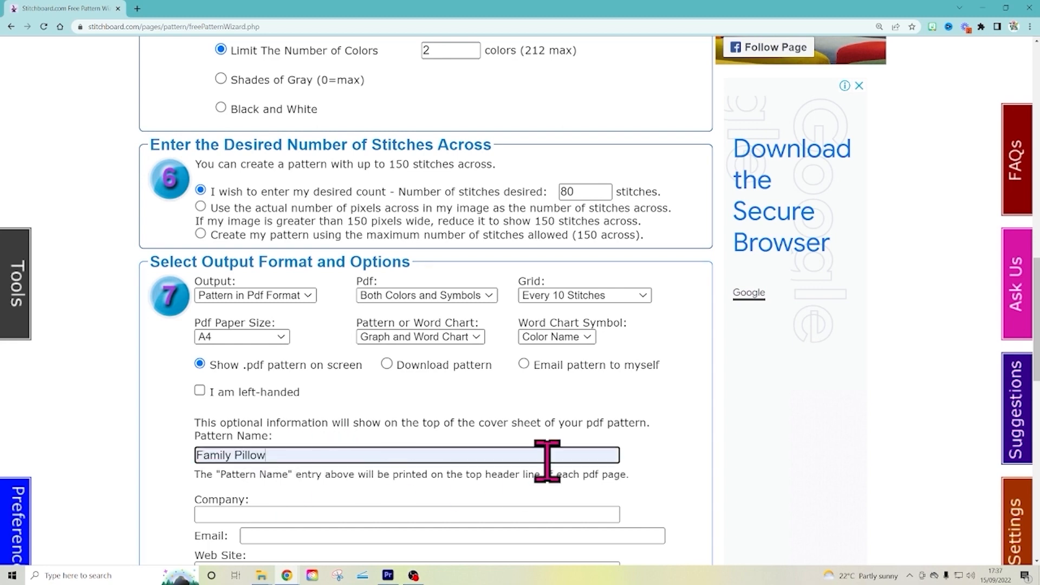
scroll("down", 3)
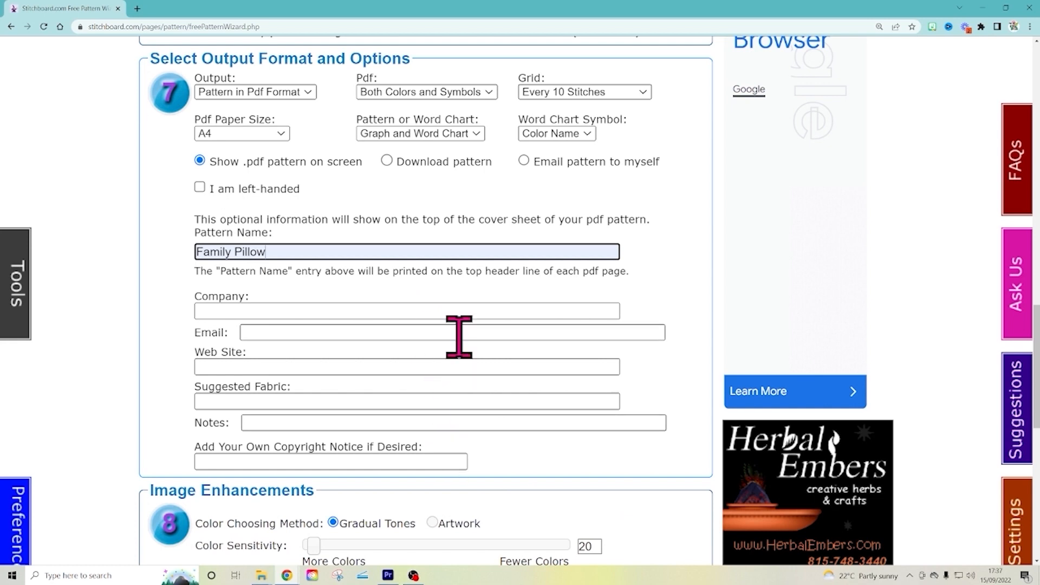
mouse_move(502, 424)
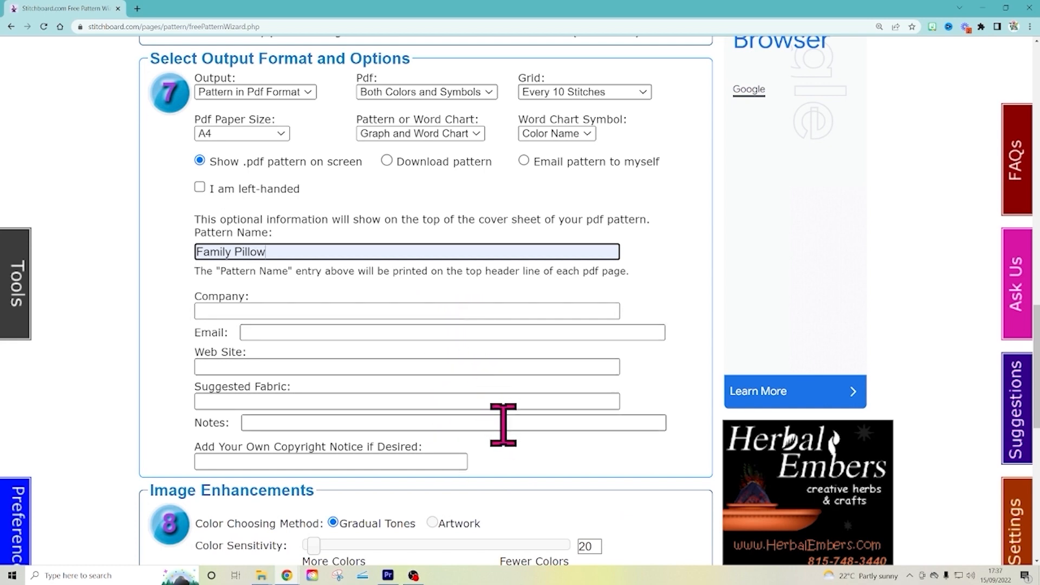
mouse_move(514, 415)
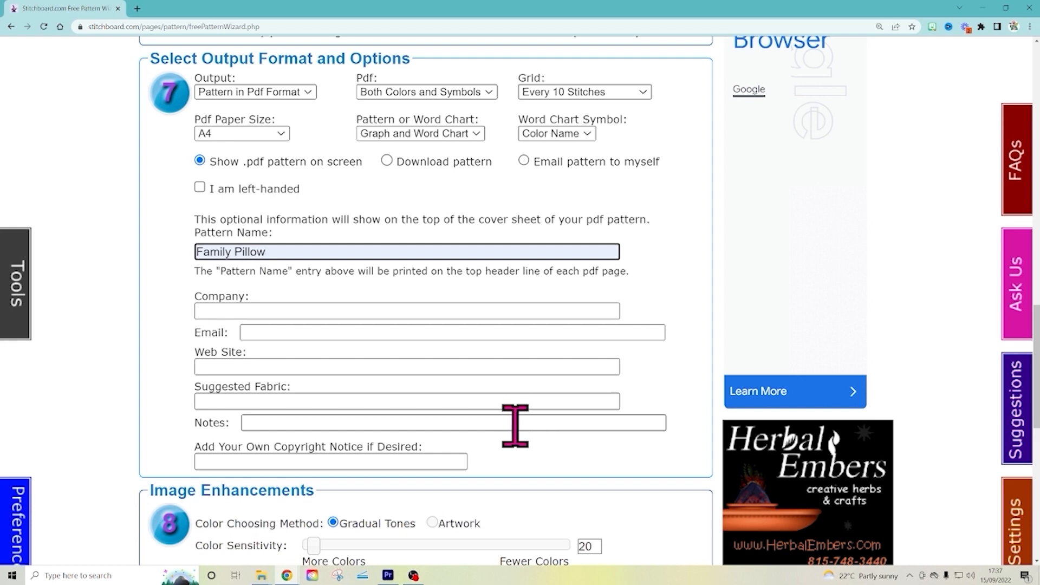
mouse_move(507, 471)
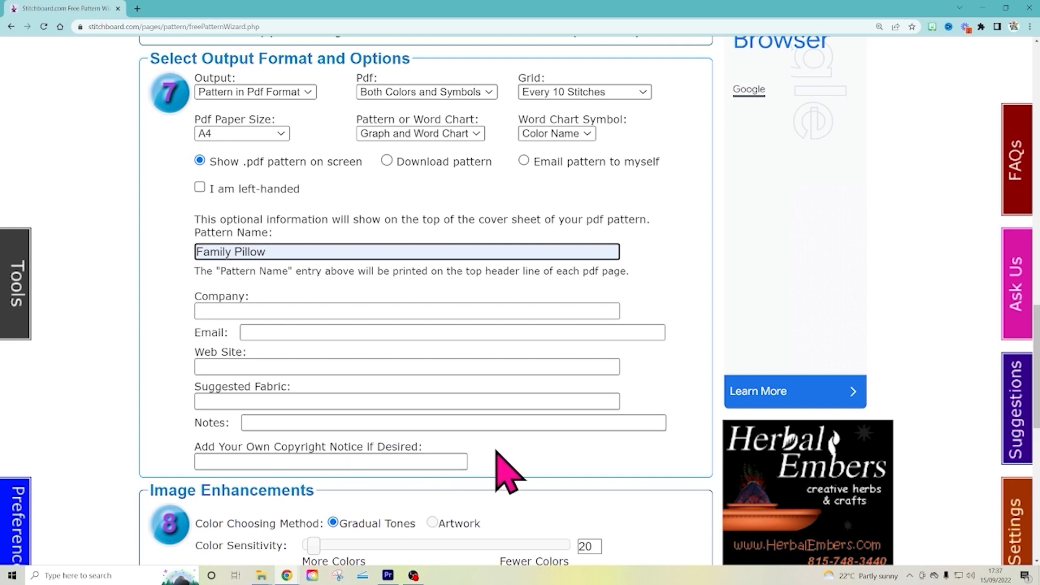
scroll("down", 3)
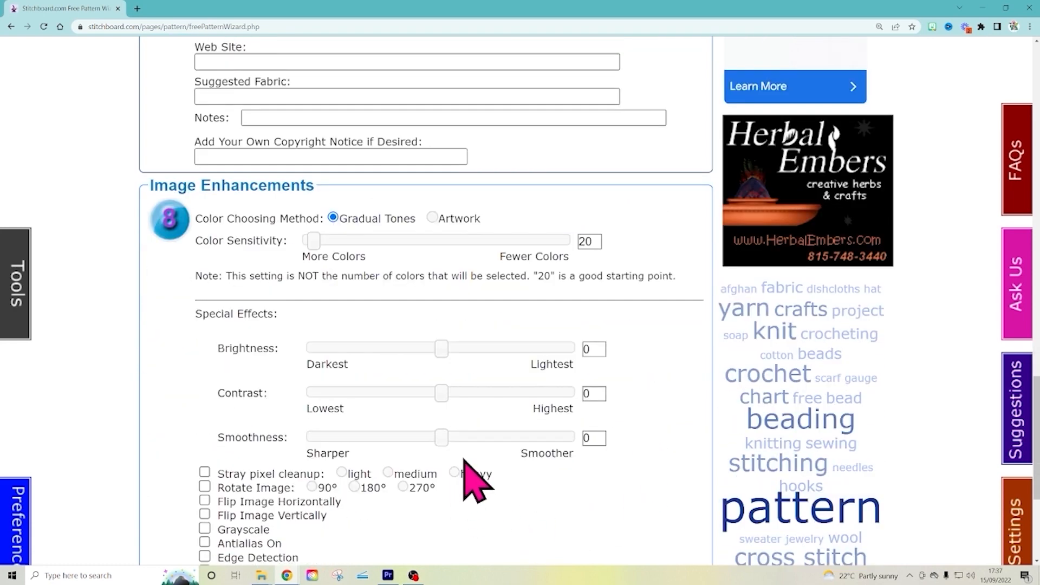
Leave Image Enhancements at defaults and submit with 'Let's See My Pattern!'.
scroll("down", 3)
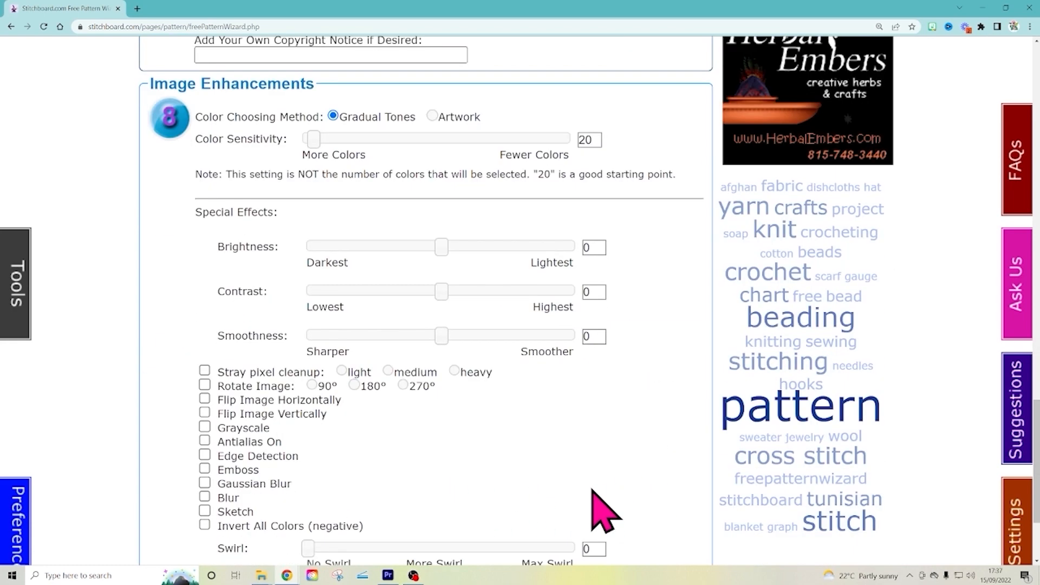
scroll("down", 3)
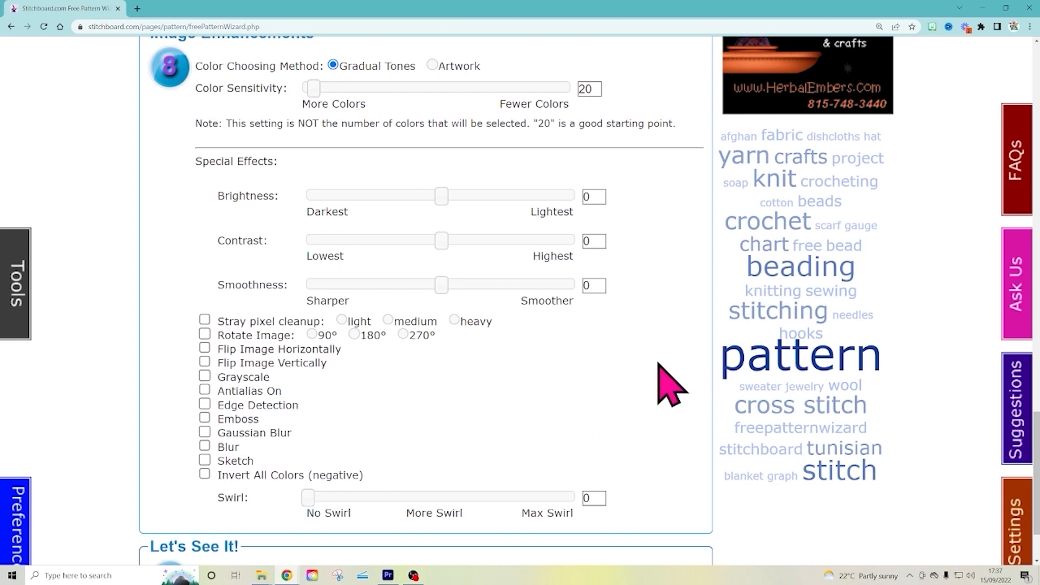
scroll("down", 3)
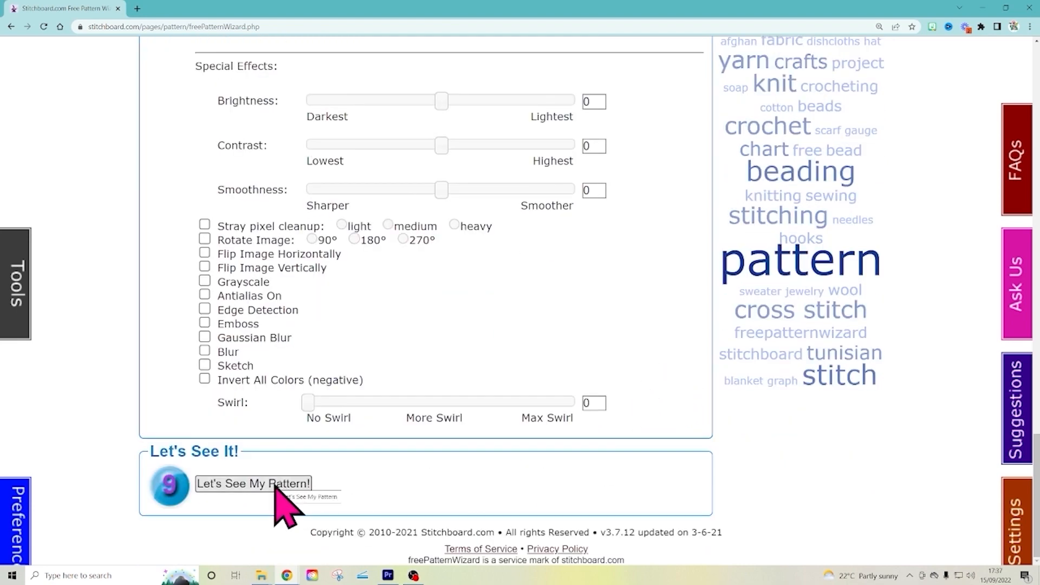
left_click(253, 484)
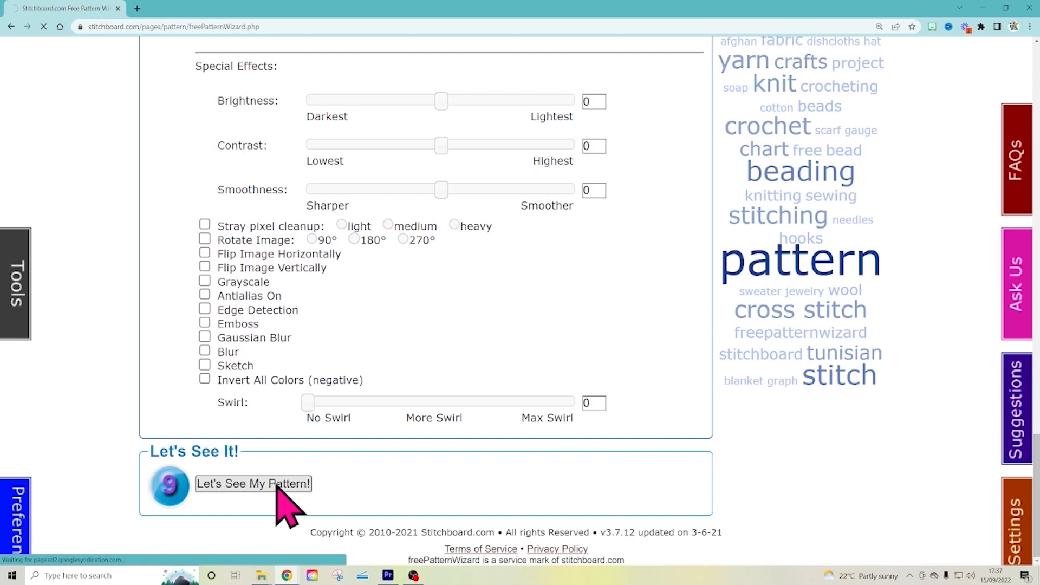
Display the generated Family Pillow PDF showing the 80×70 two-colour graph.
left_click(253, 483)
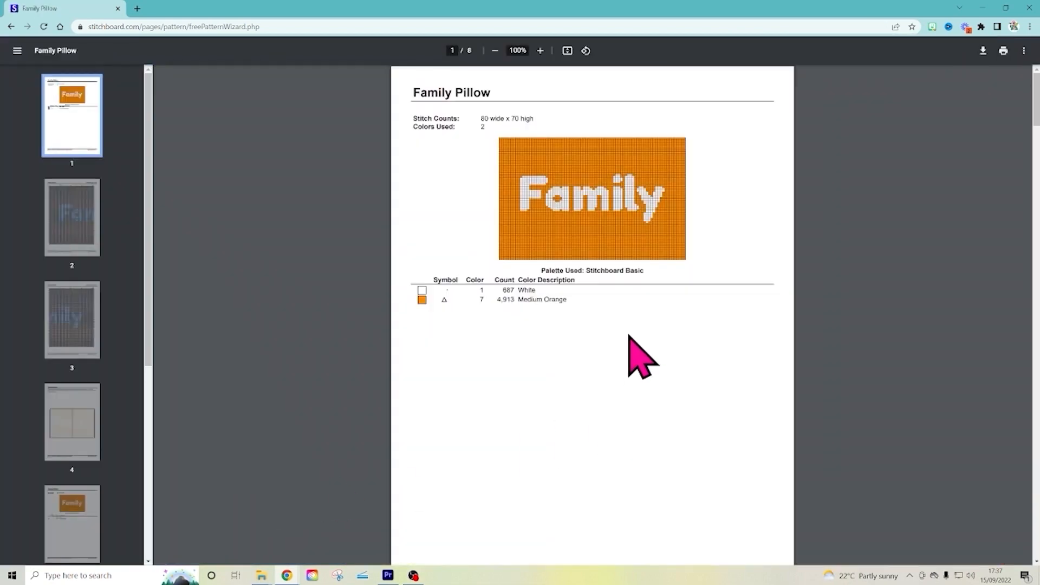
mouse_move(637, 206)
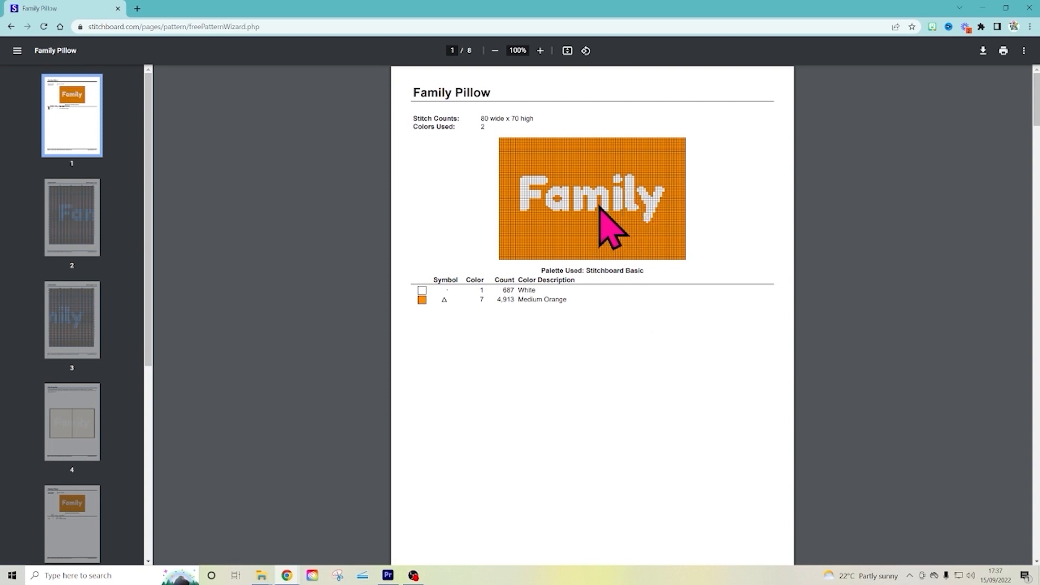
mouse_move(637, 233)
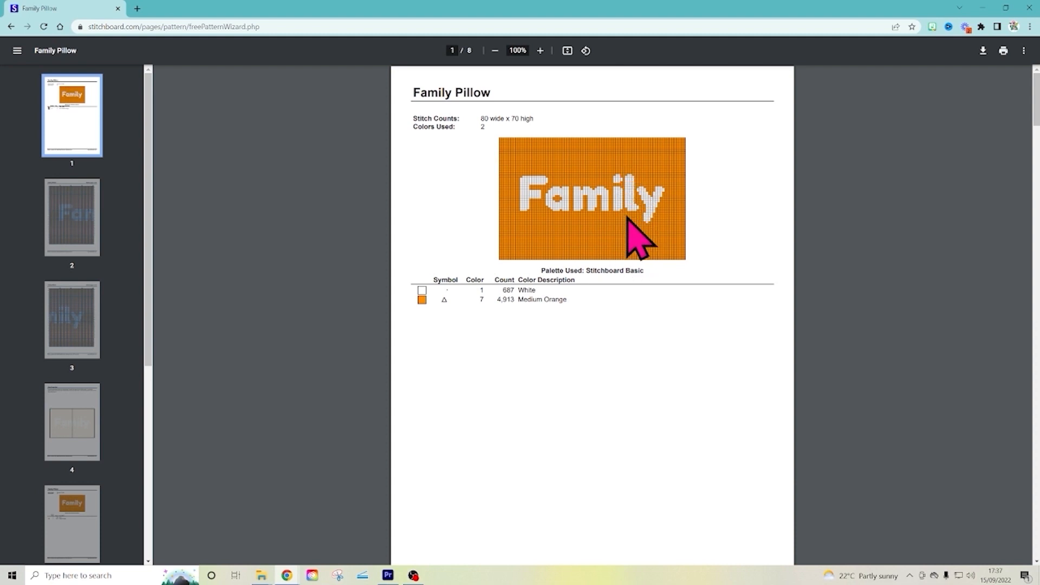
mouse_move(663, 343)
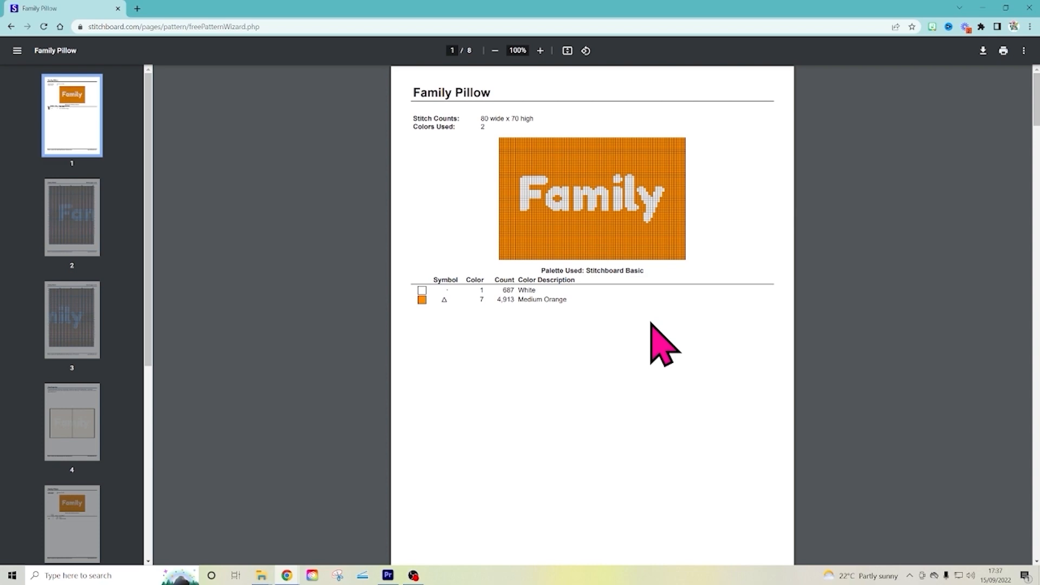
Scroll the PDF through graph pages 1–2 to the Chart Page Key on page 4.
scroll("down", 3)
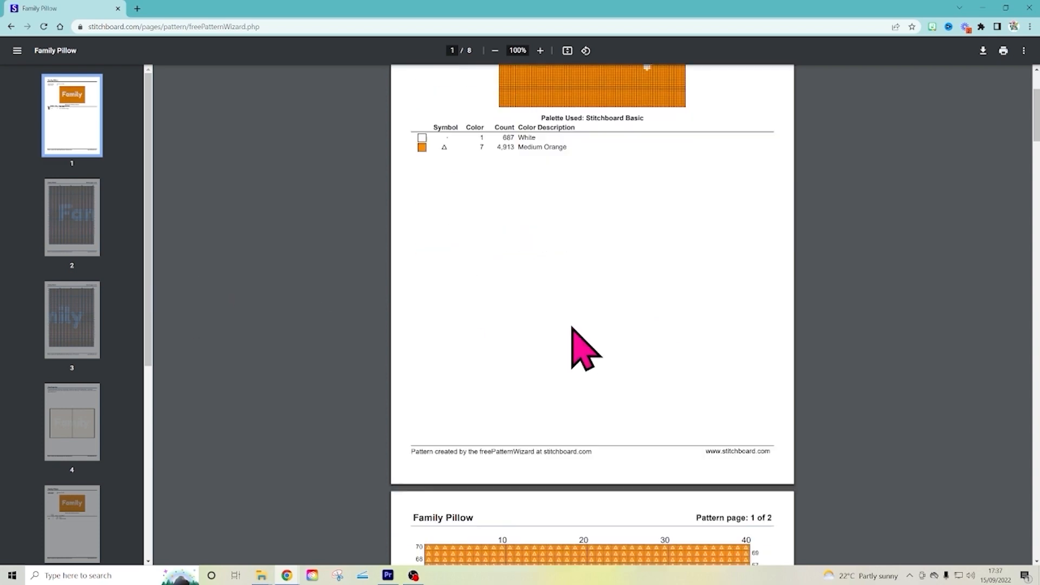
scroll("down", 3)
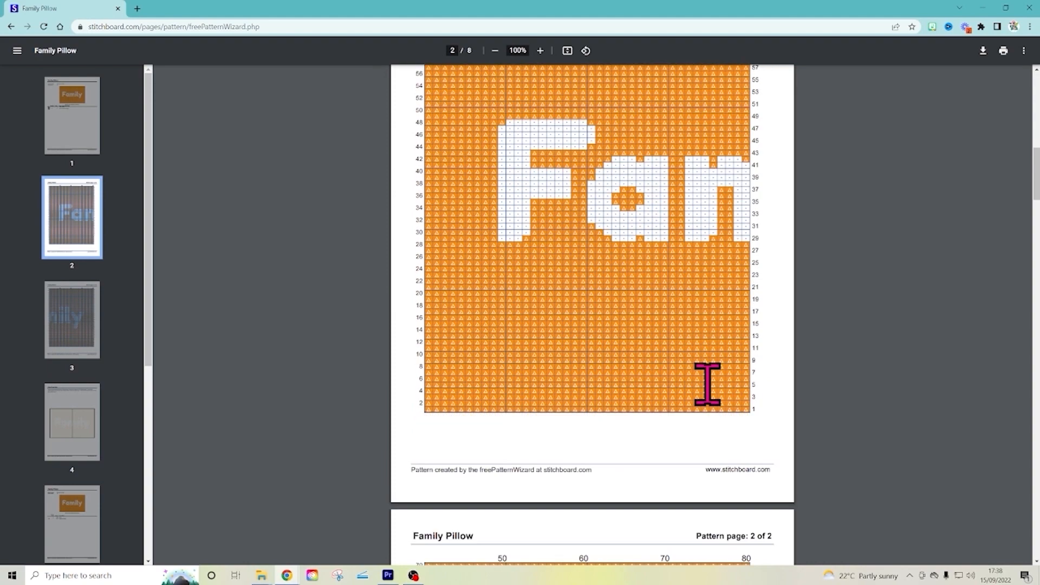
scroll("down", 3)
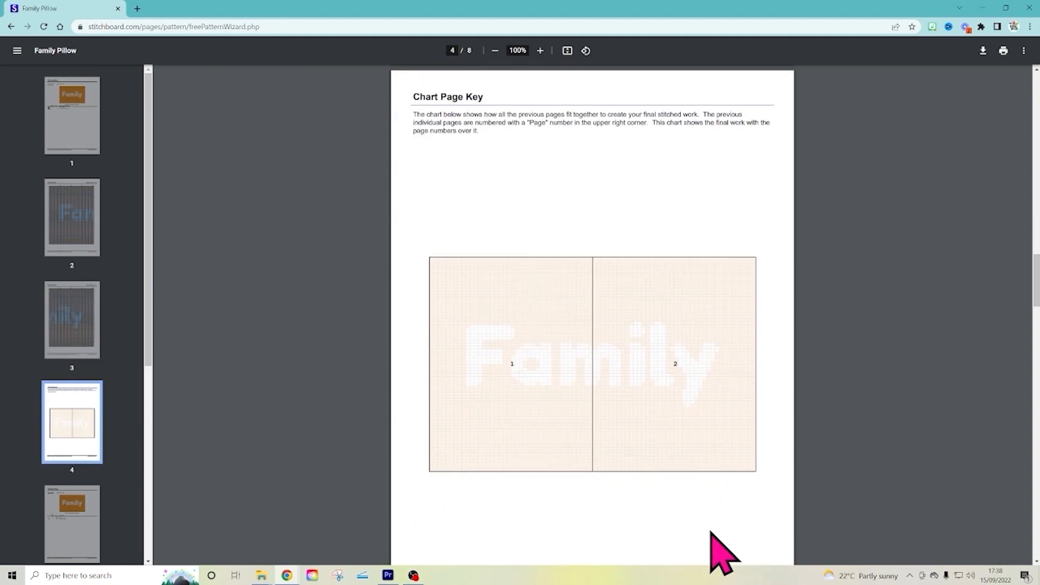
Scroll the Family Pillow PDF through word chart pages 1 and 2 of orange and white stitch counts.
scroll("down", 3)
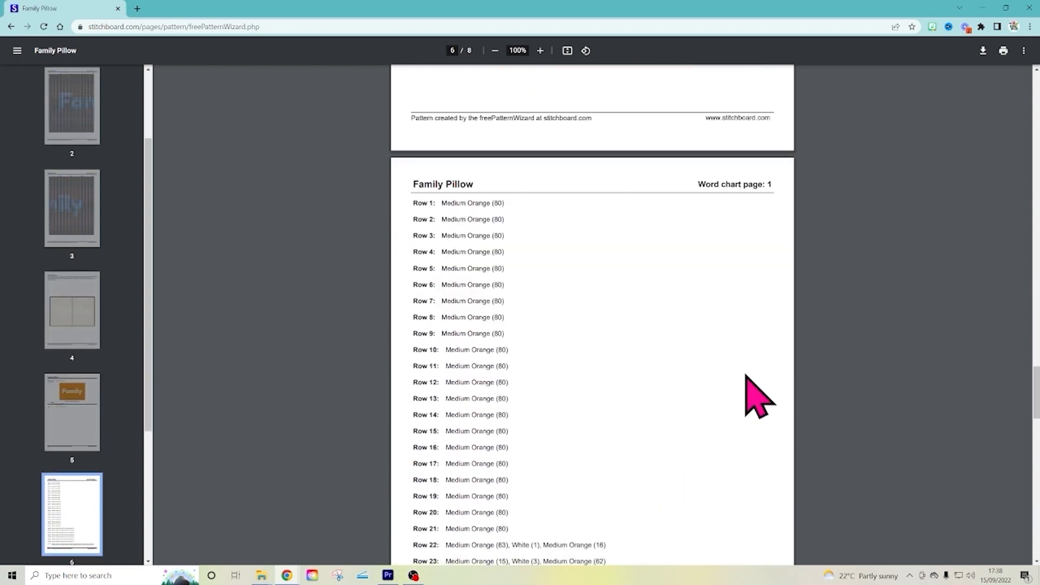
mouse_move(617, 398)
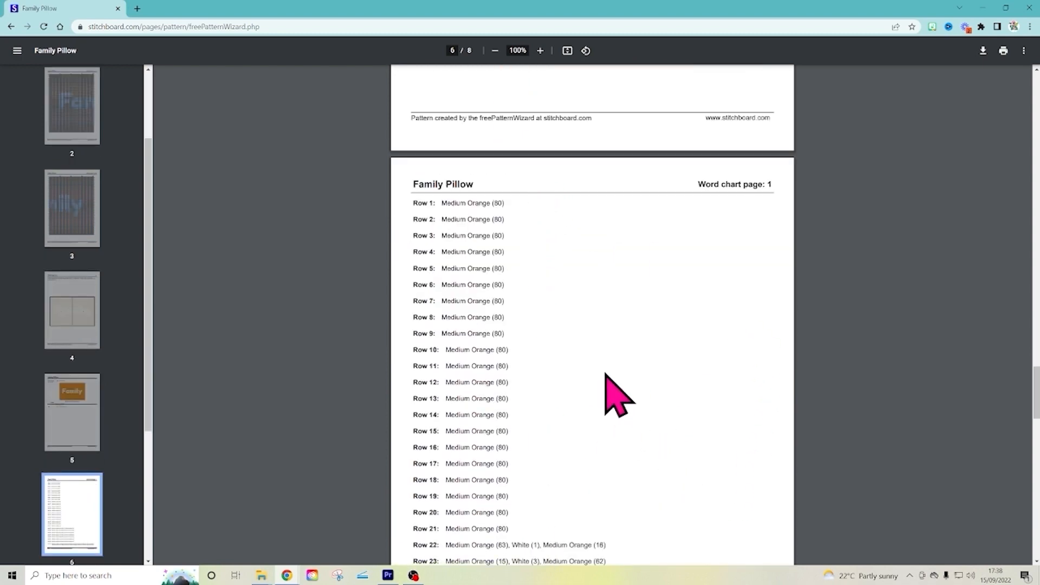
scroll("down", 3)
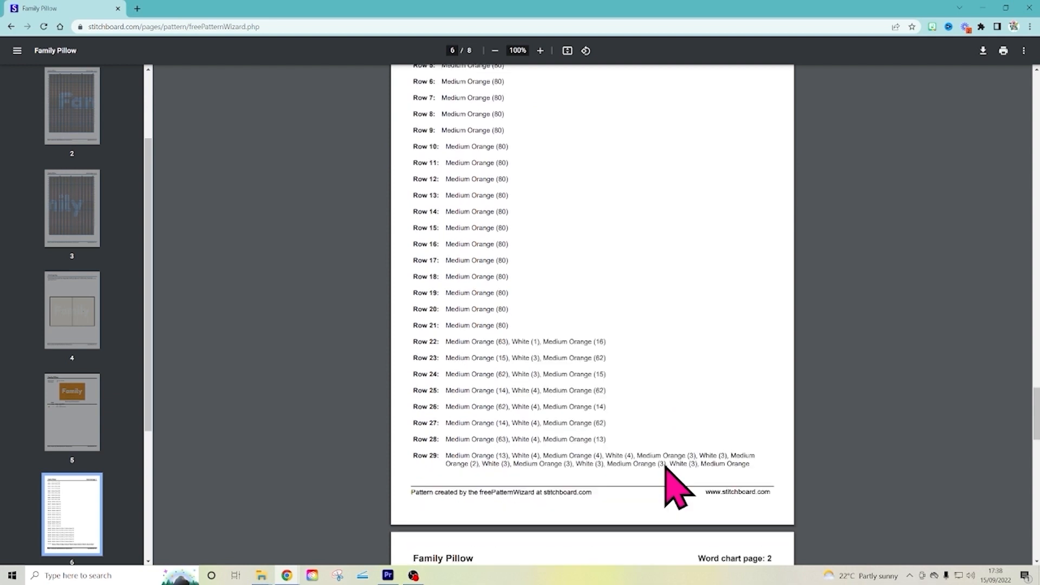
mouse_move(617, 501)
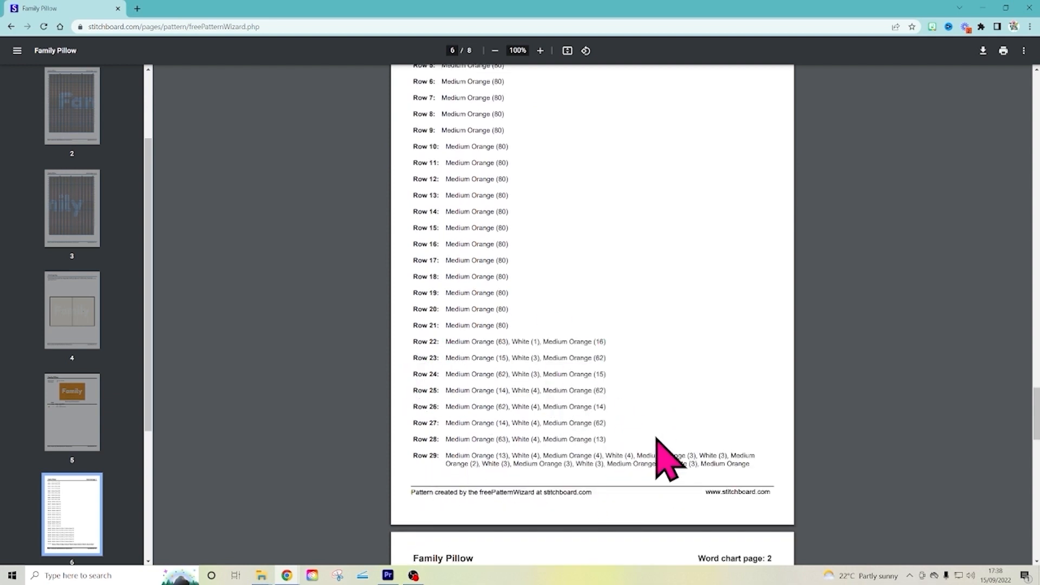
scroll("down", 3)
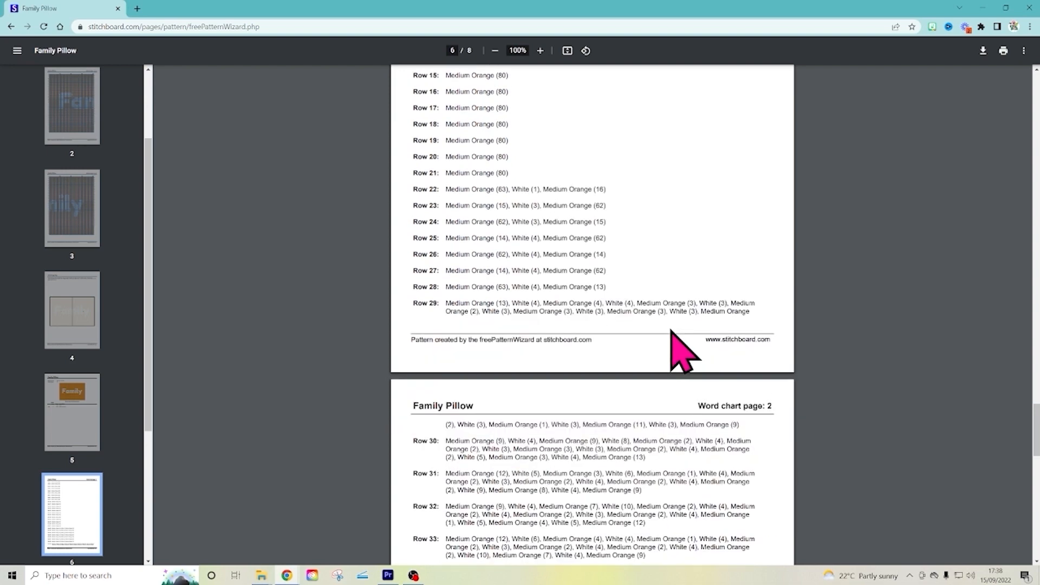
scroll("down", 3)
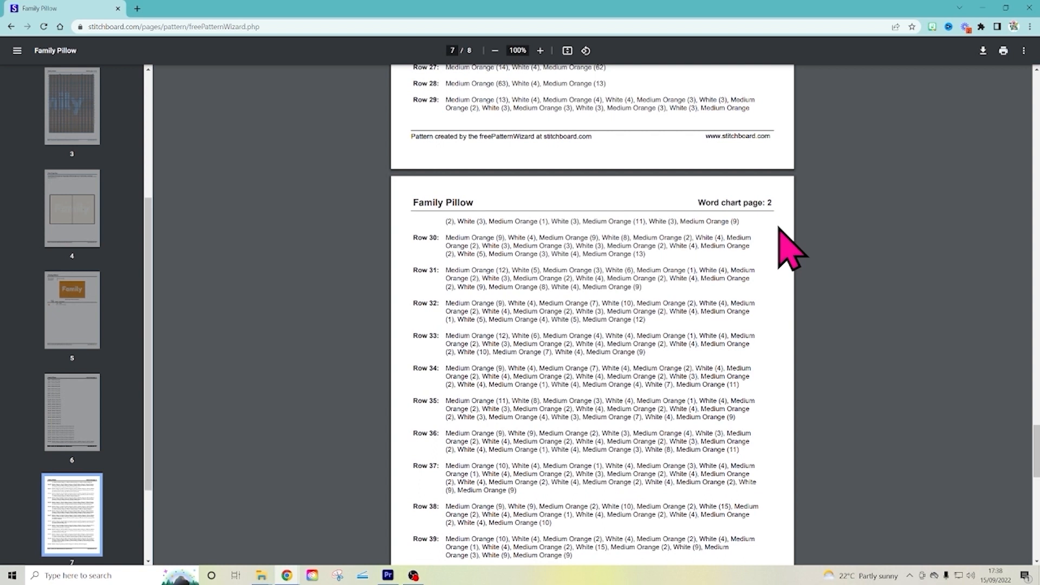
mouse_move(766, 246)
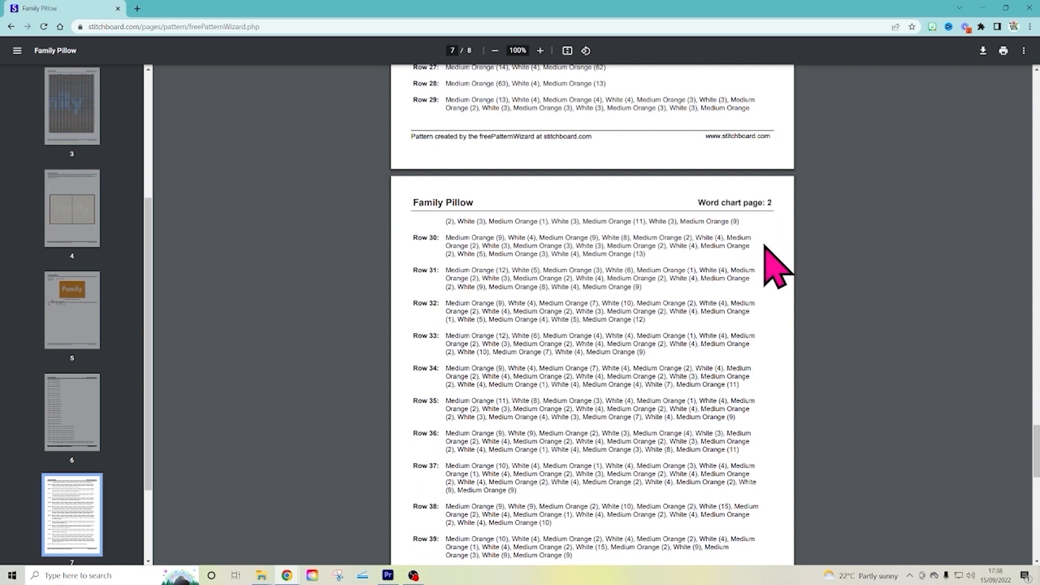
mouse_move(786, 355)
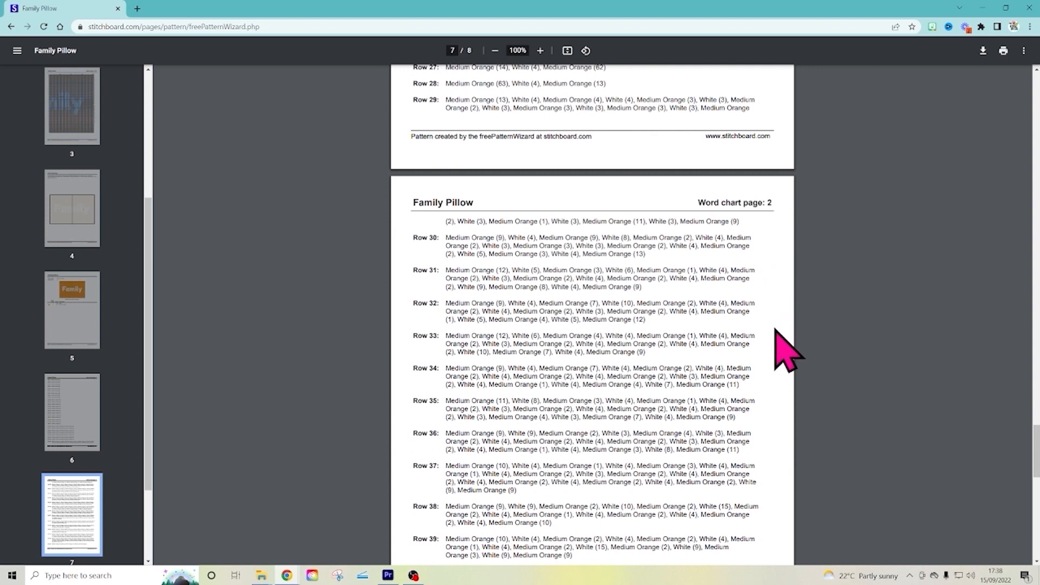
mouse_move(785, 462)
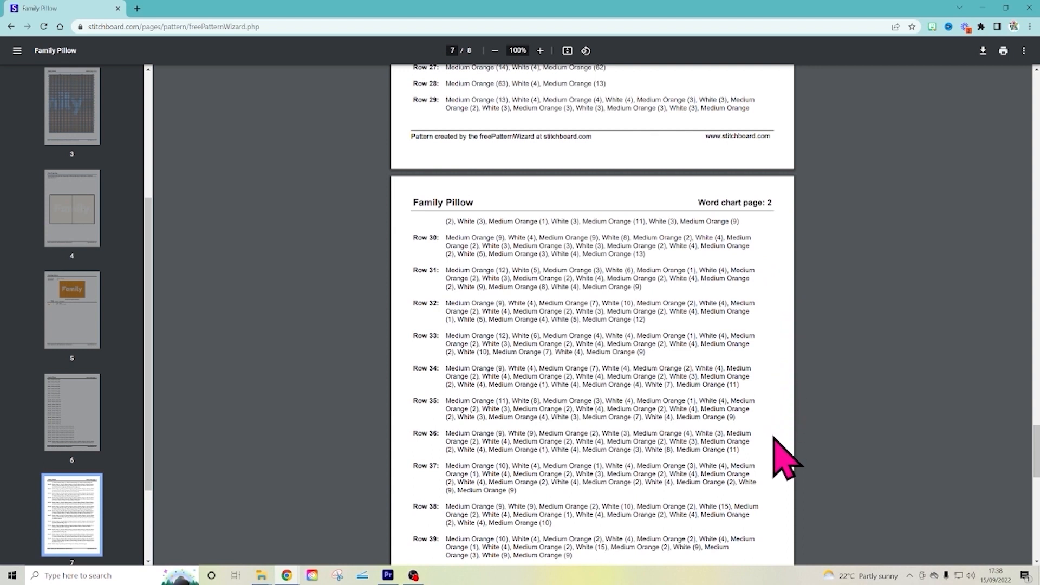
mouse_move(783, 494)
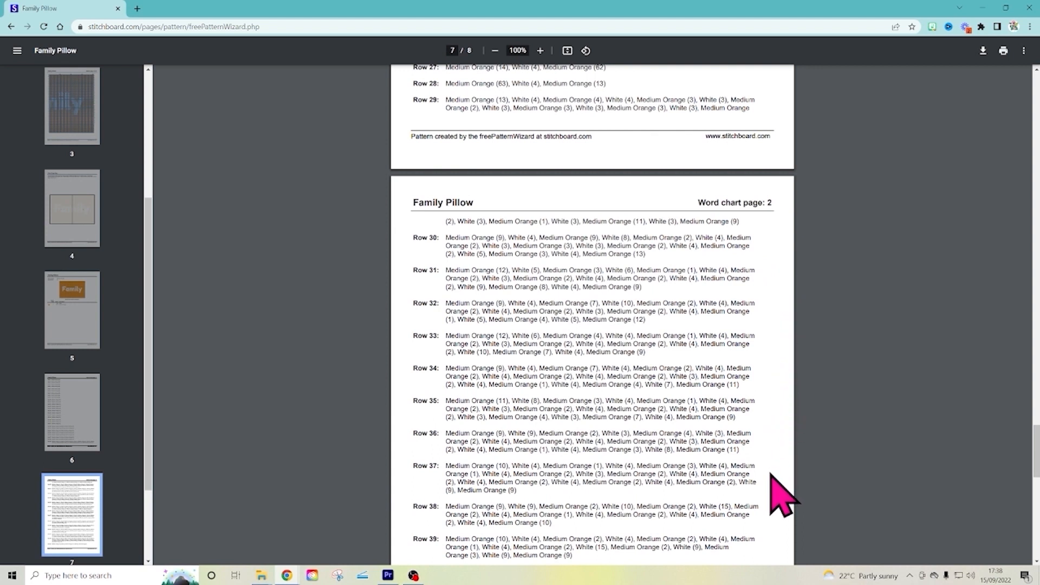